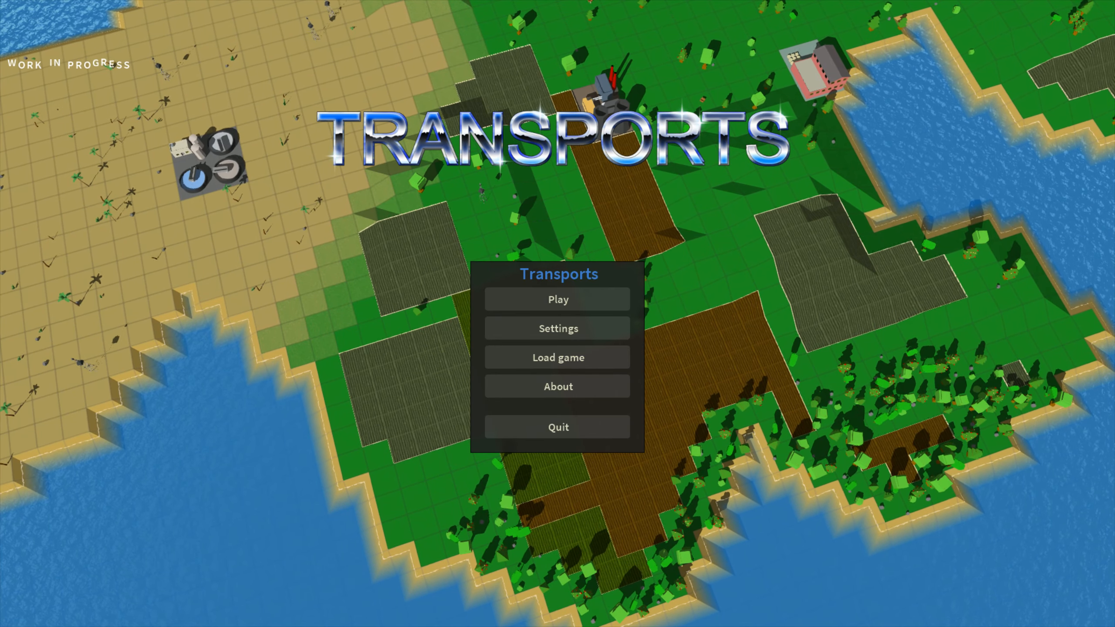
Step: Turn the music off in the Audio settings and accept the change
click(557, 328)
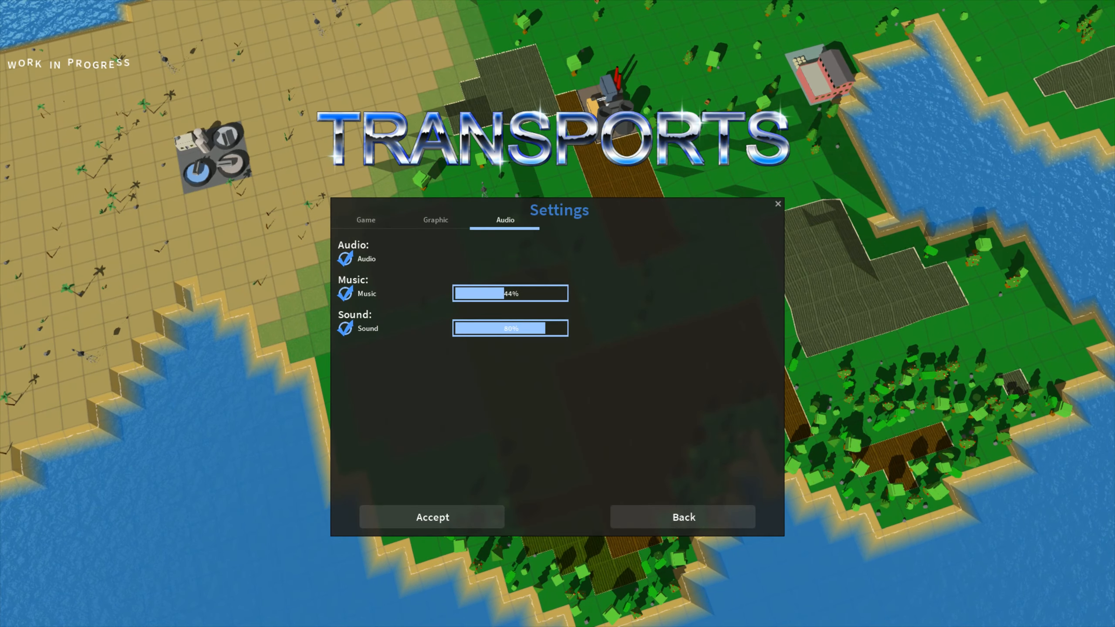
click(345, 293)
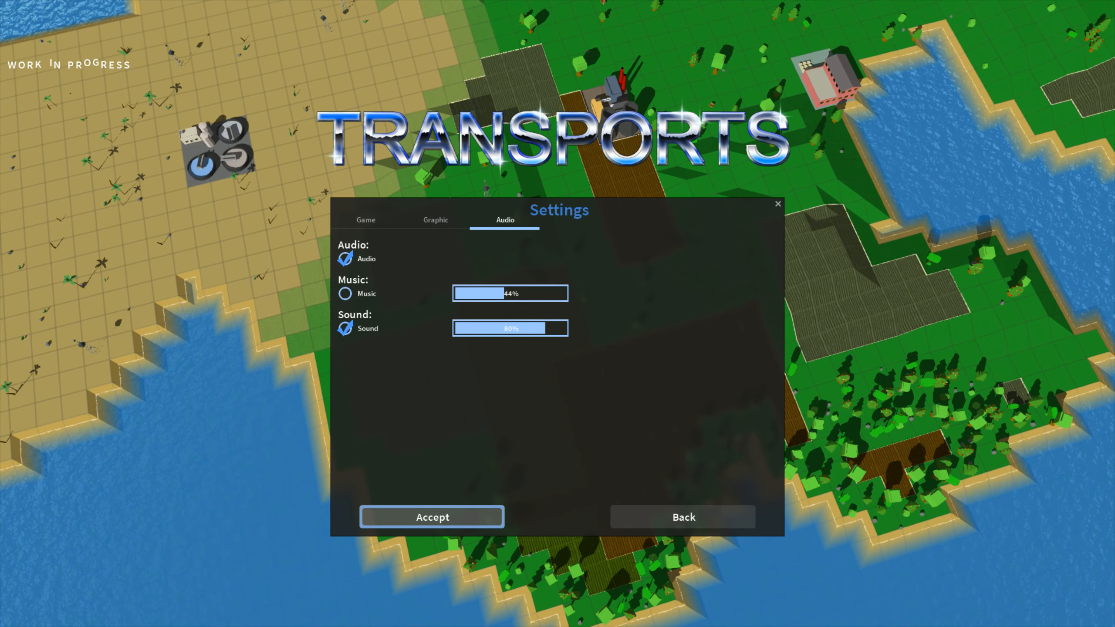
click(682, 517)
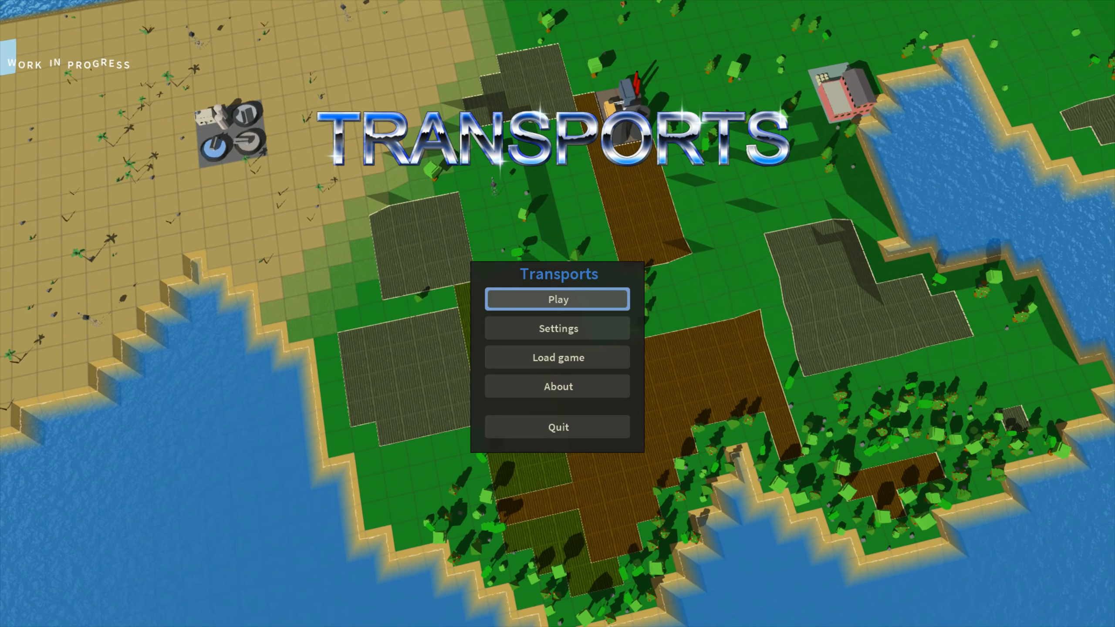
Step: Bring up new-game options showing the quick-start summary: small hilly map, 1950, one easy opponent
click(557, 298)
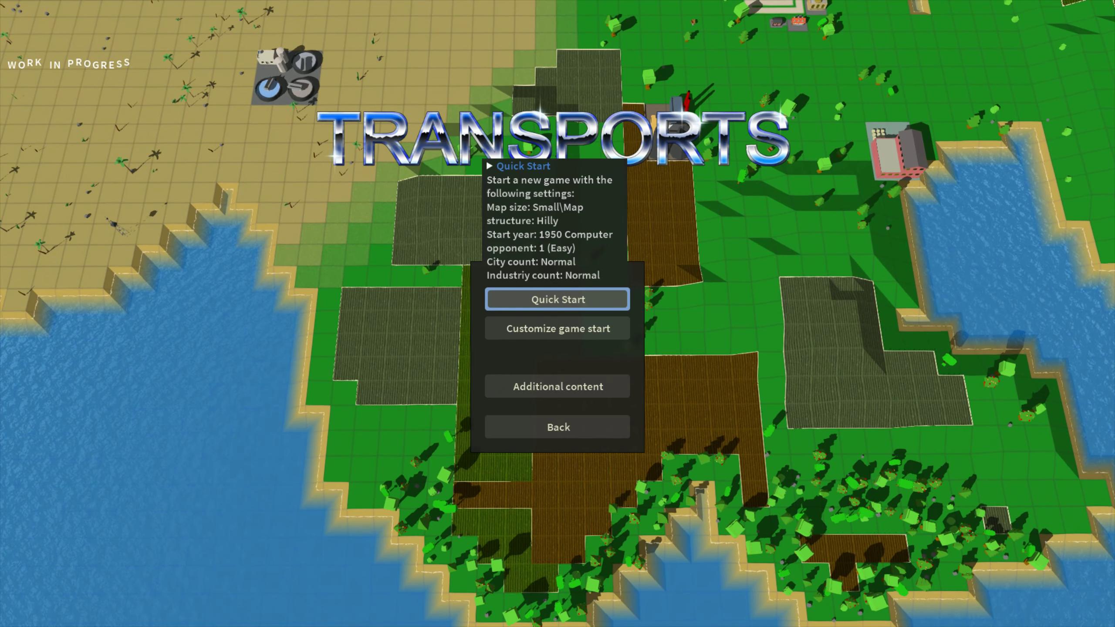
Step: Launch a Quick Start game beginning January 1950 with 500,000 funds
click(556, 299)
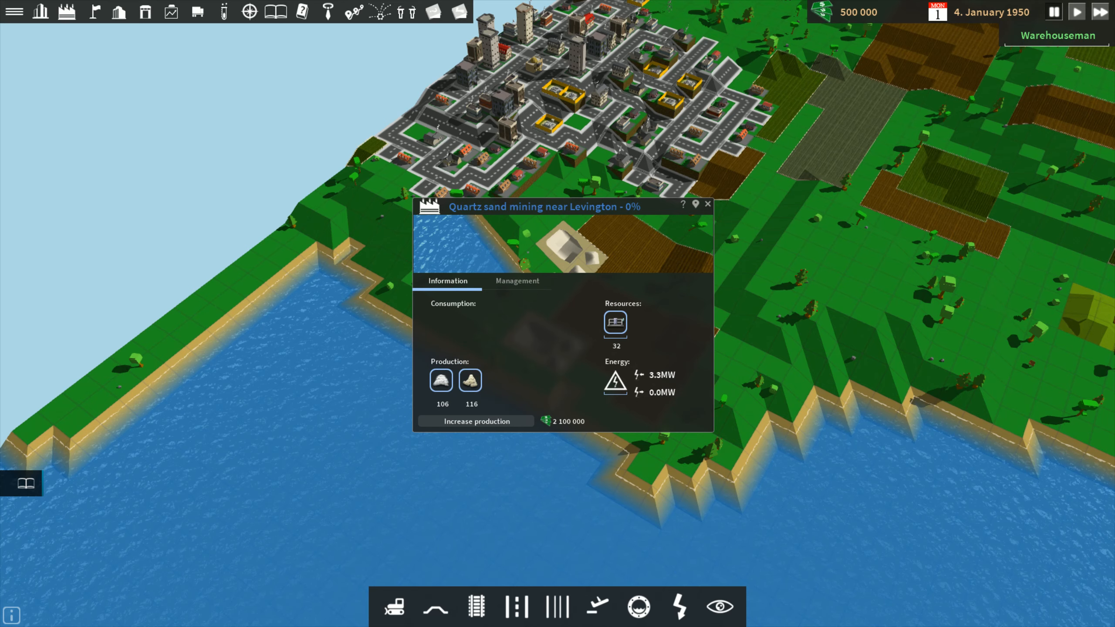
Step: Check the quartz sand mine's Management tab, then close the mine's window
click(517, 280)
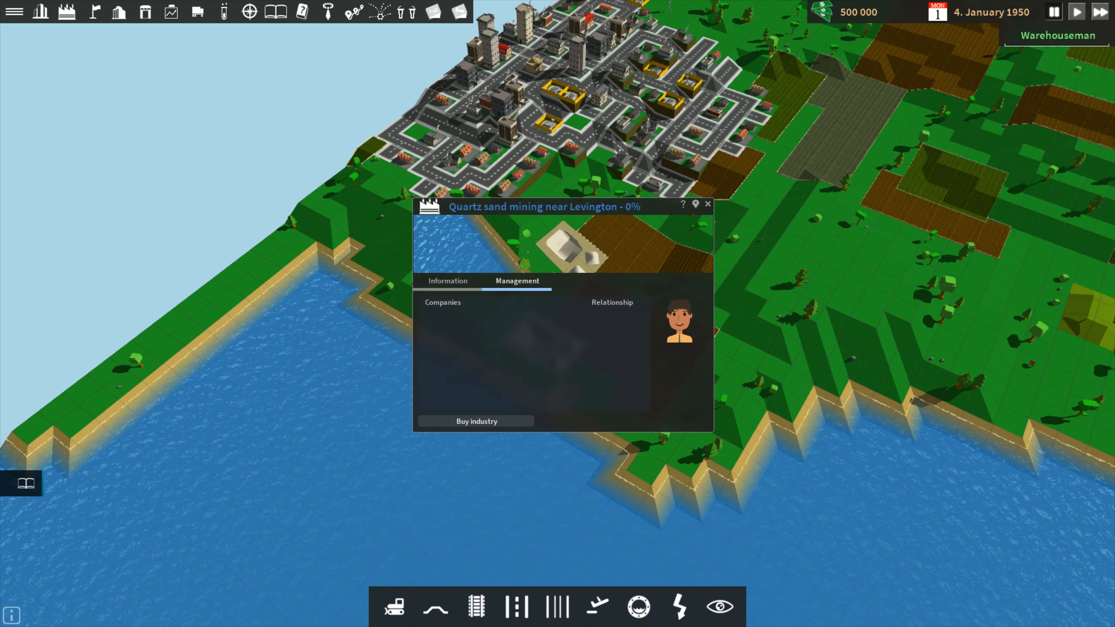
click(448, 280)
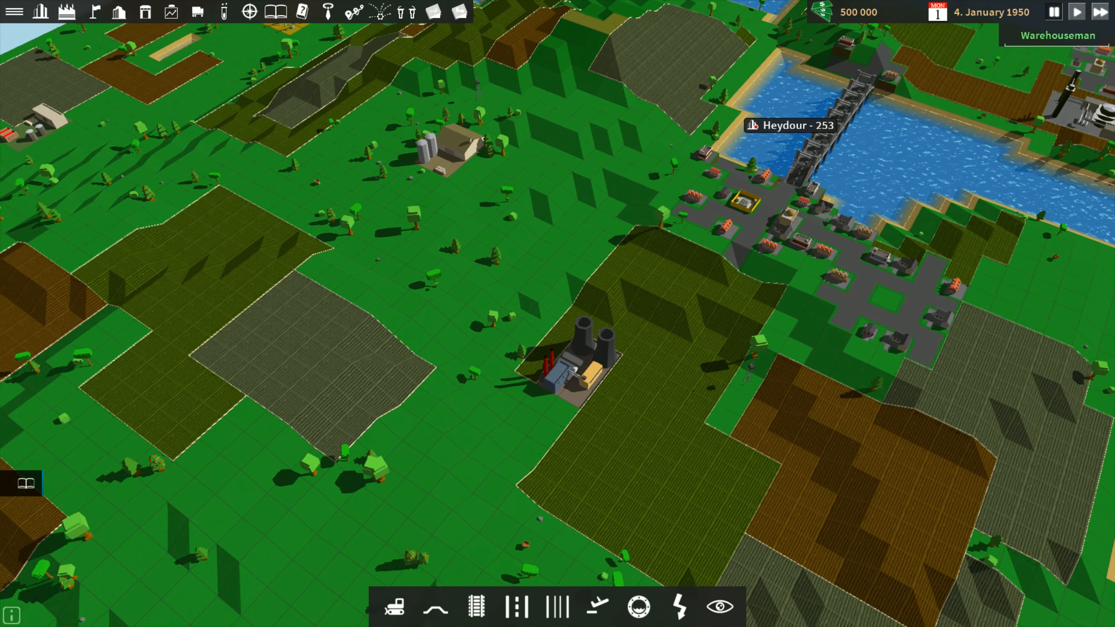
Step: Open the road construction toolbar with Heydour and the power plant in view
click(572, 355)
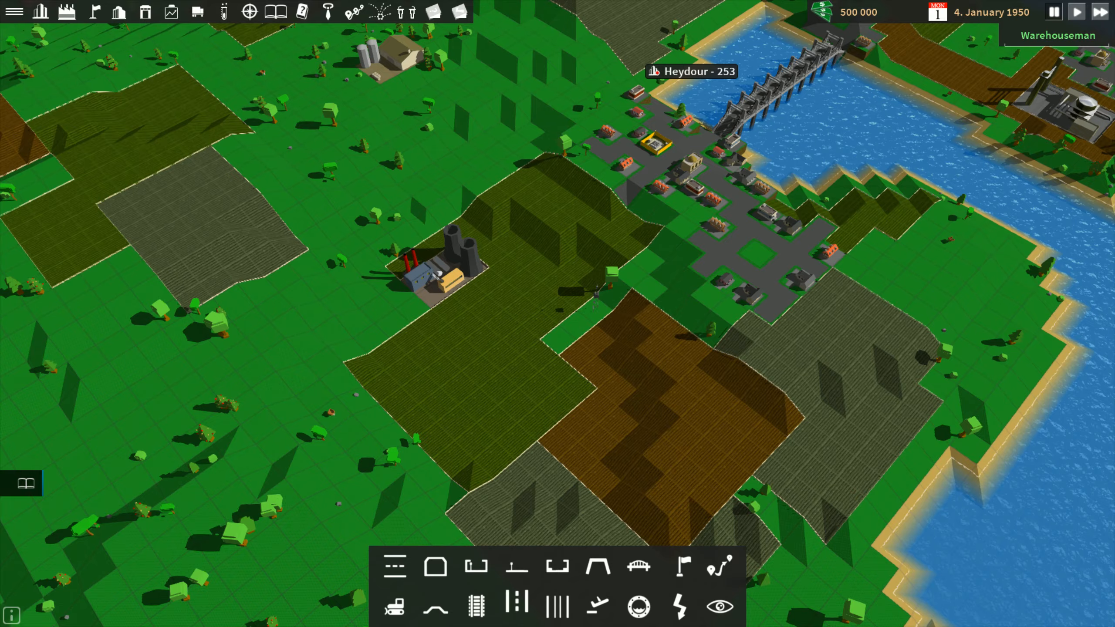
mouse_move(604, 355)
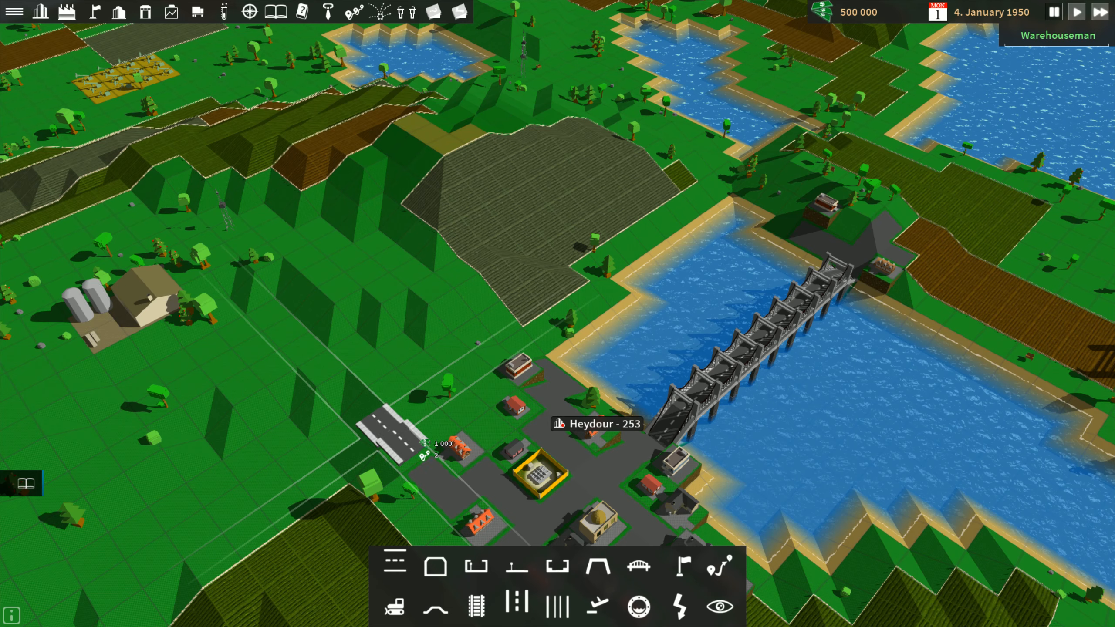
Step: Lay a road from Levington into the countryside, then bring up the game menu
click(387, 427)
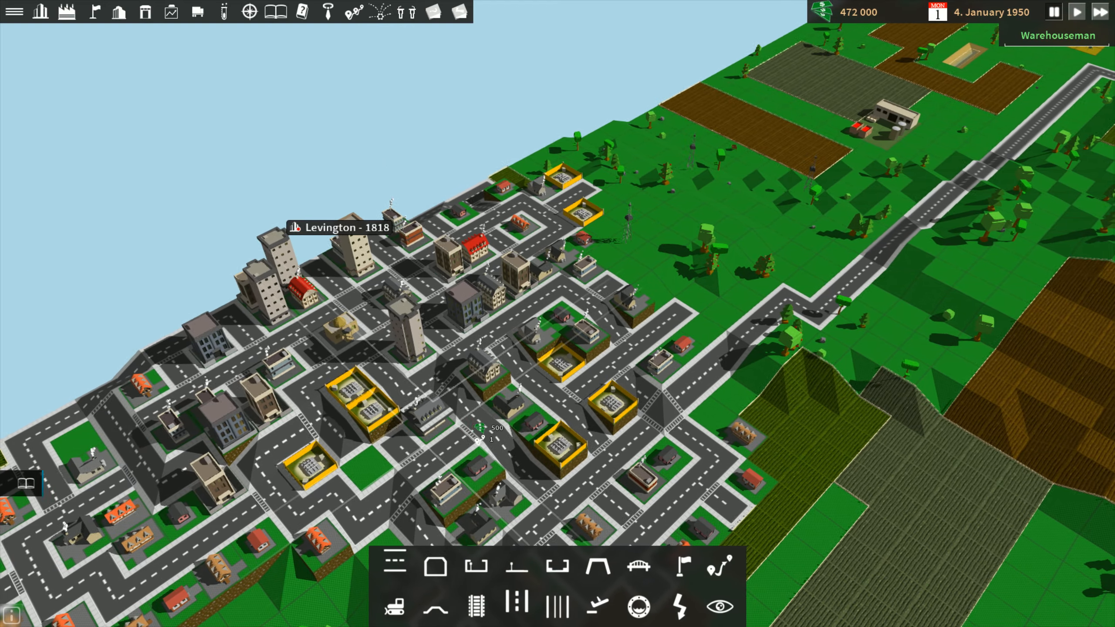
key(Escape)
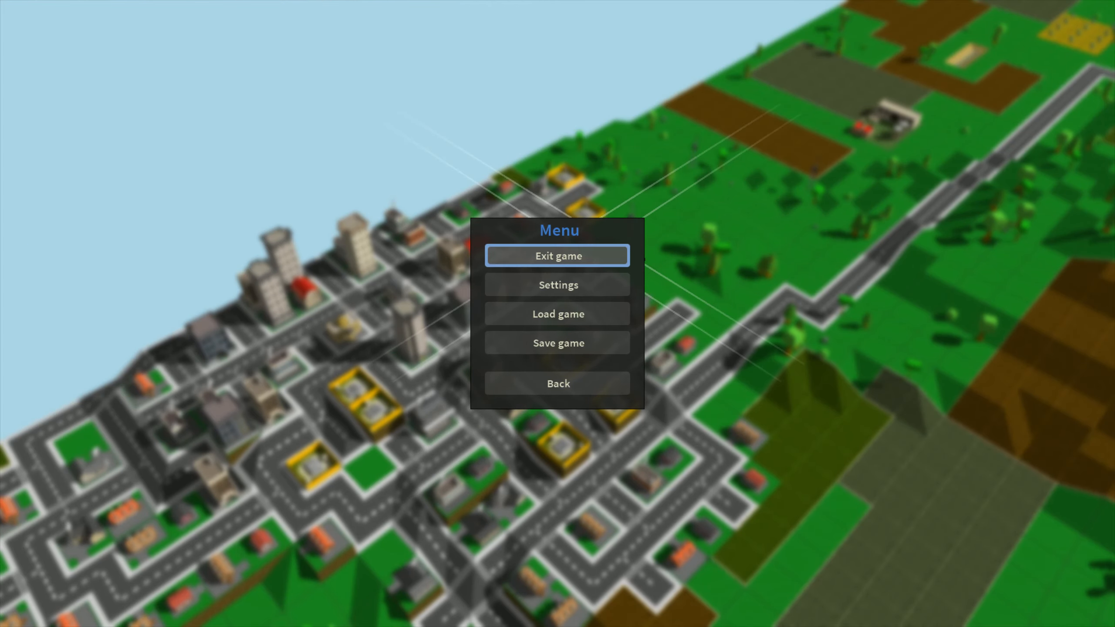
Step: Dismiss the menu and build a 15,000 road depot beside the road outside Levington
click(557, 383)
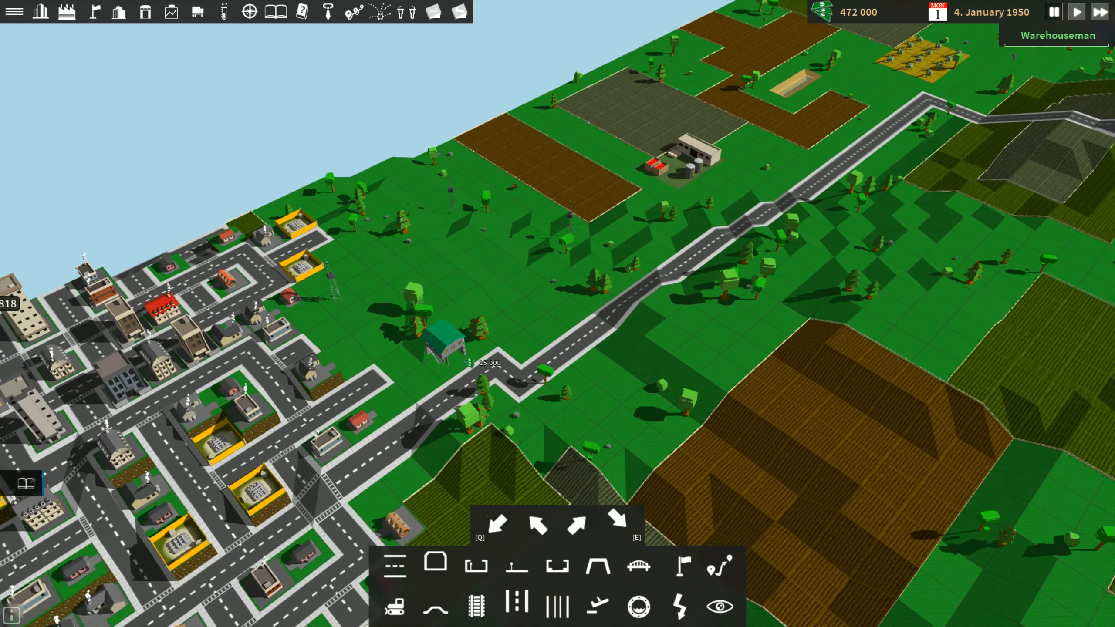
click(410, 350)
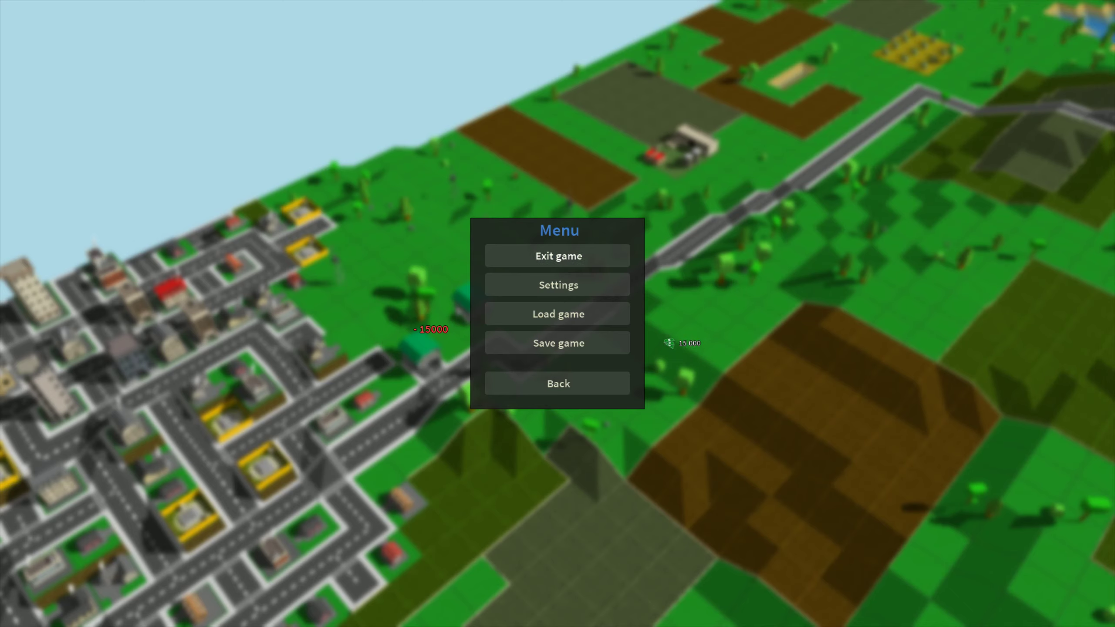
Step: Compare the Bus P50 and Tractor unit L50 stats, then buy a Taxi 1950 for 14,000
click(557, 383)
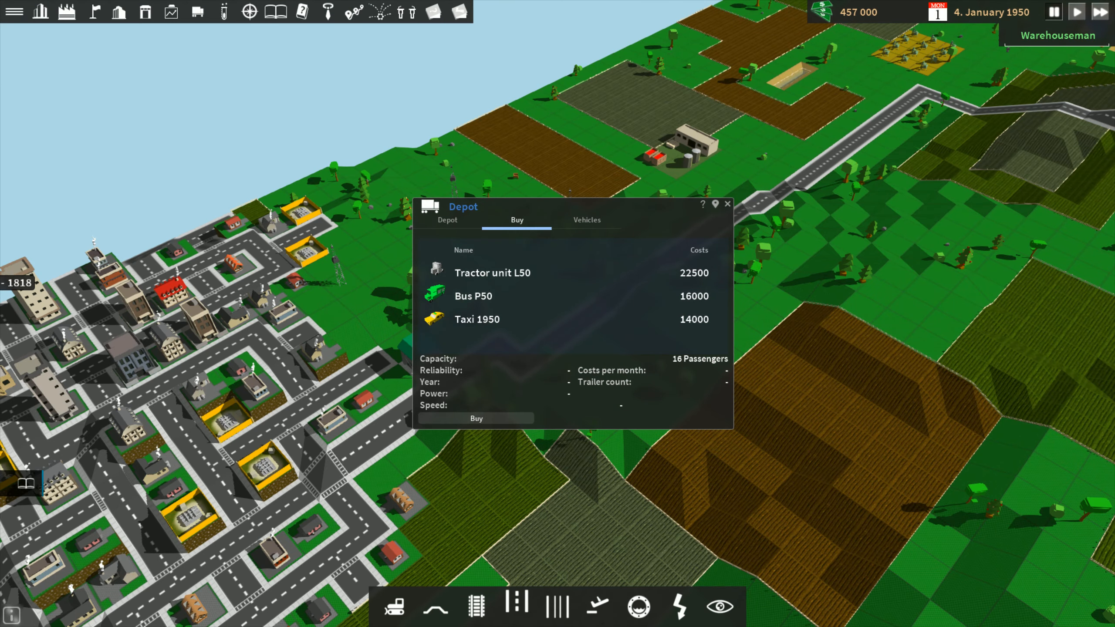
click(473, 295)
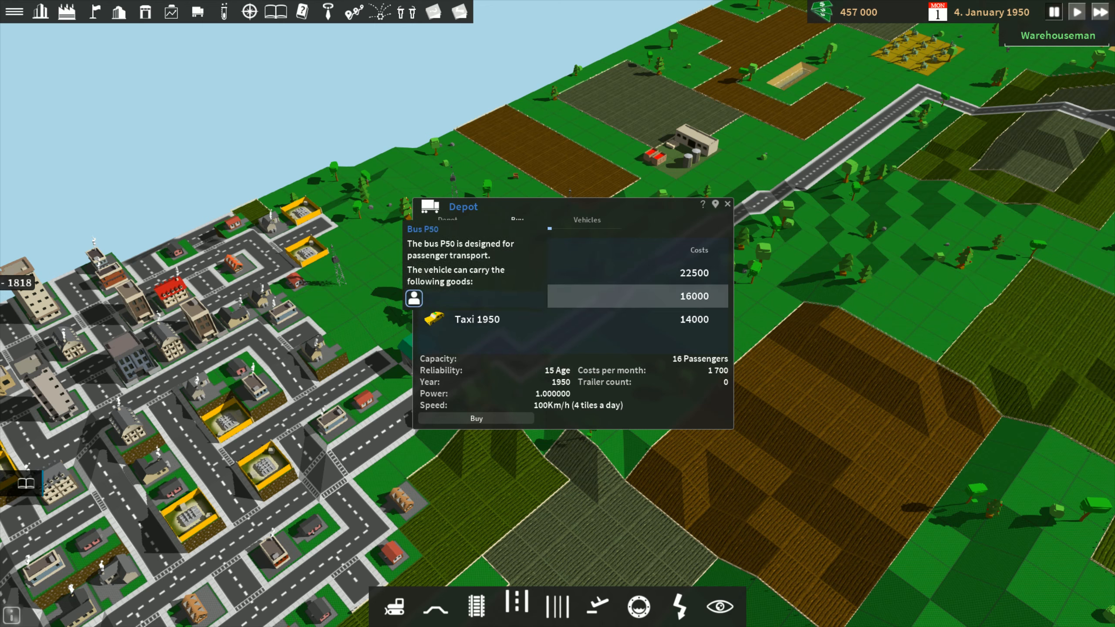
click(491, 273)
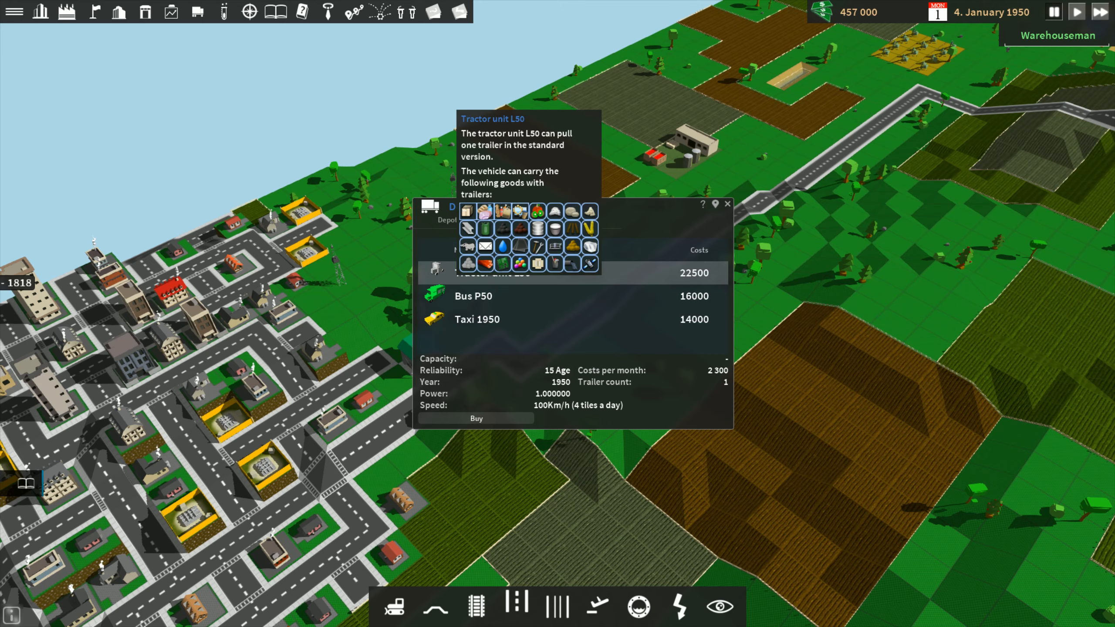
click(473, 296)
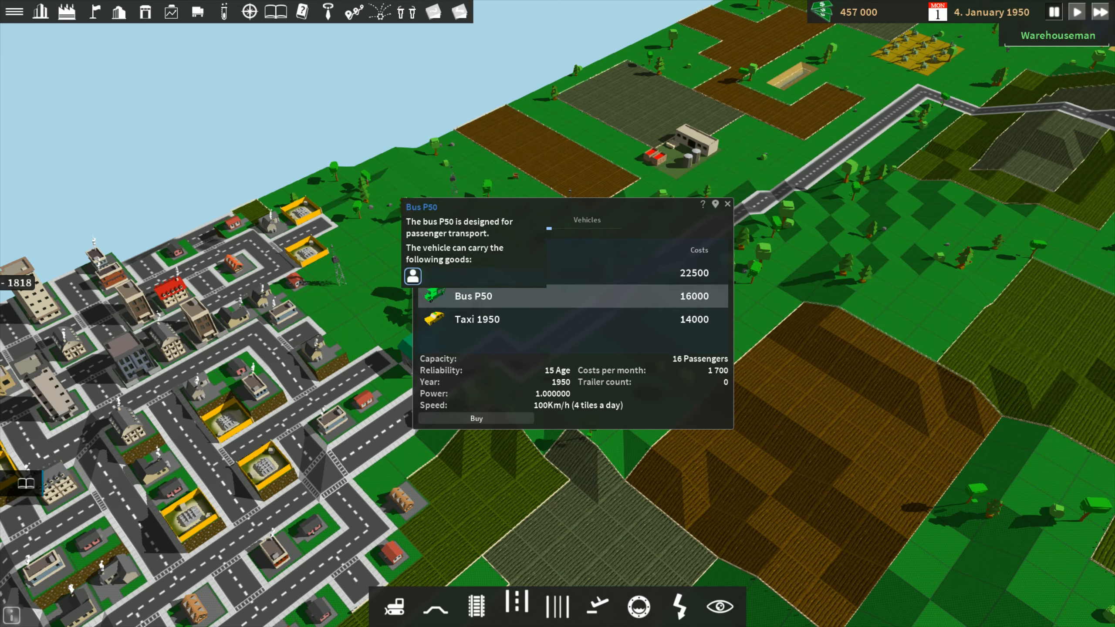
click(516, 220)
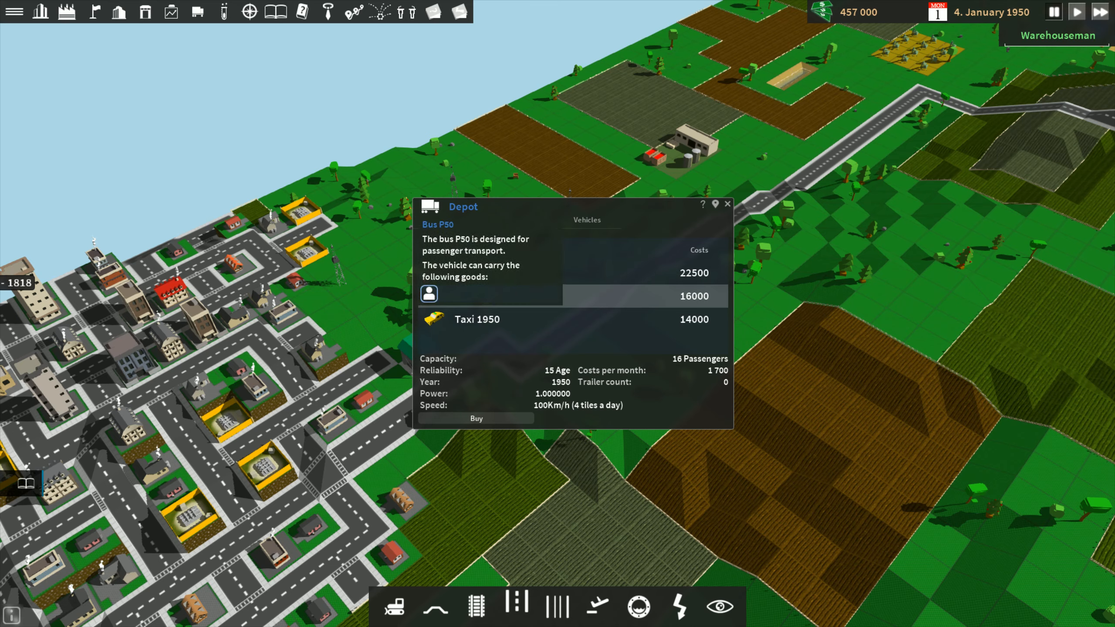
click(475, 418)
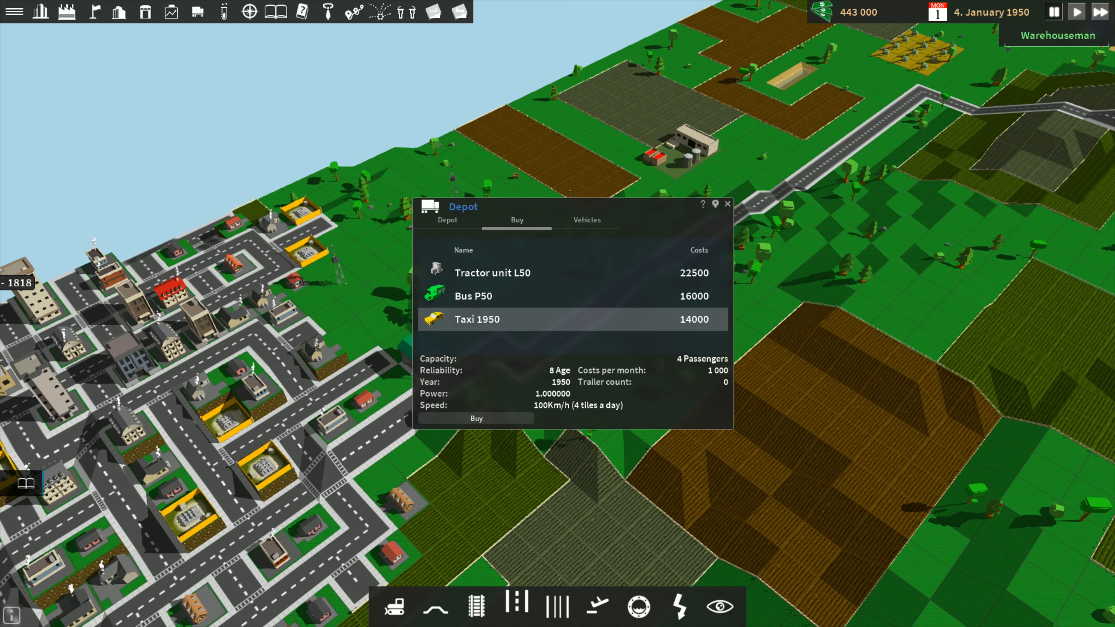
Step: Open the new Taxi 1950's window, view its 0/4 passenger overview, and return to Schedule
click(585, 219)
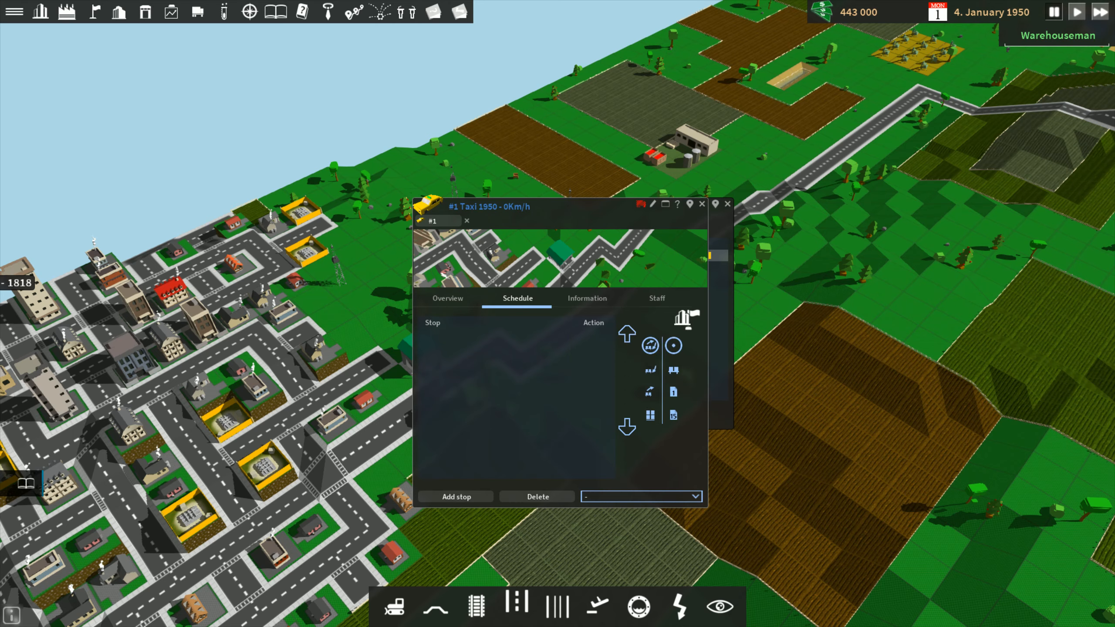
click(447, 298)
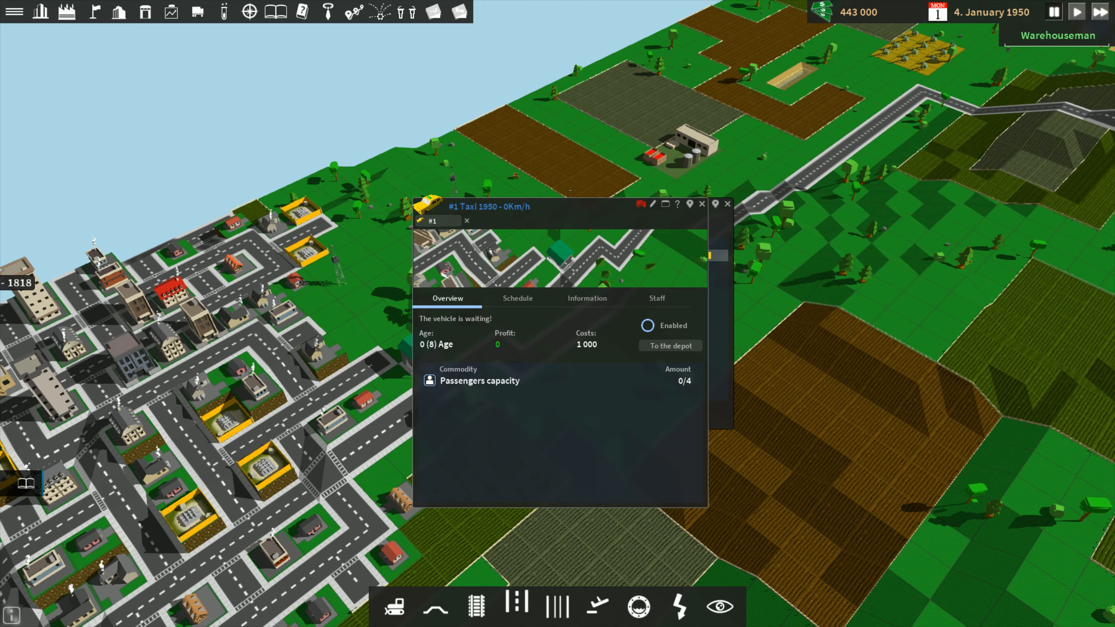
mouse_move(669, 345)
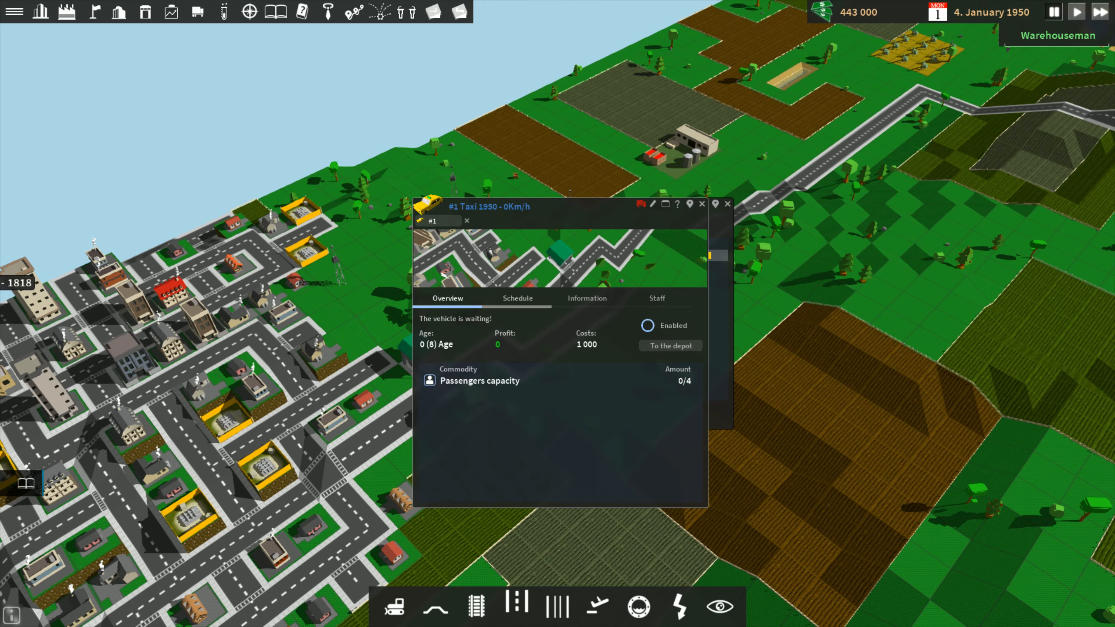
click(517, 297)
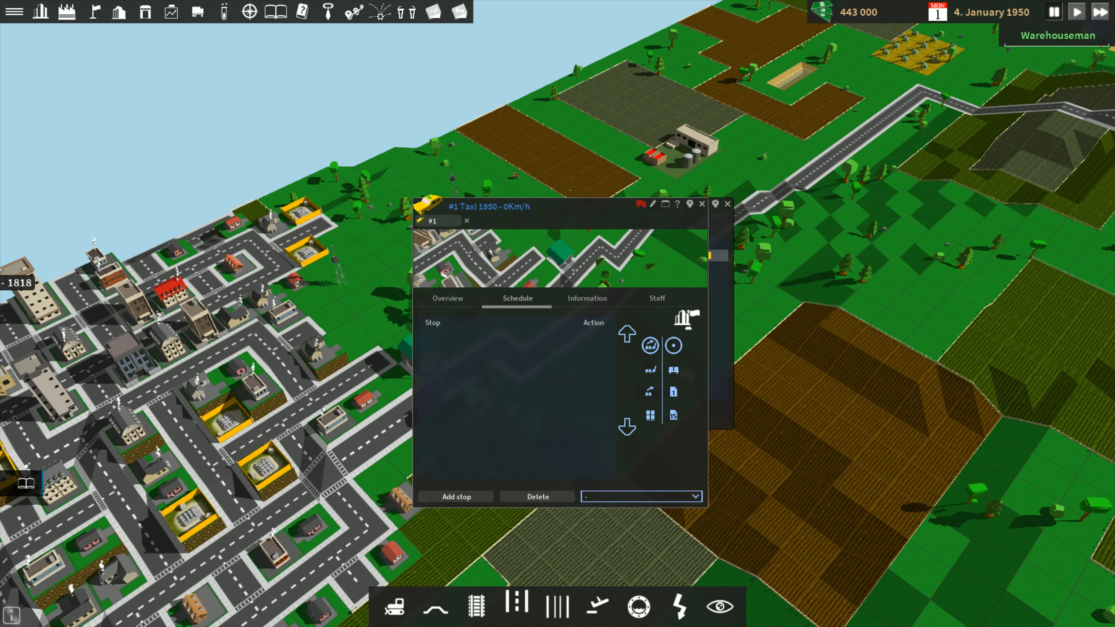
mouse_move(455, 496)
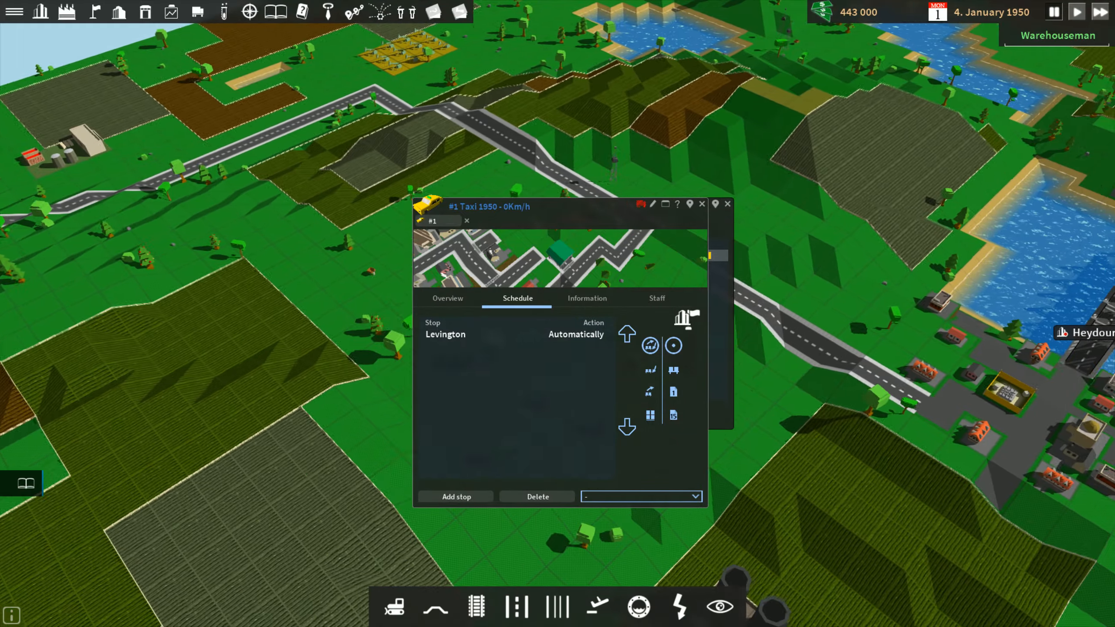
Step: Add Heydour as the taxi's next stop and review its profit, reliability and overview
click(456, 496)
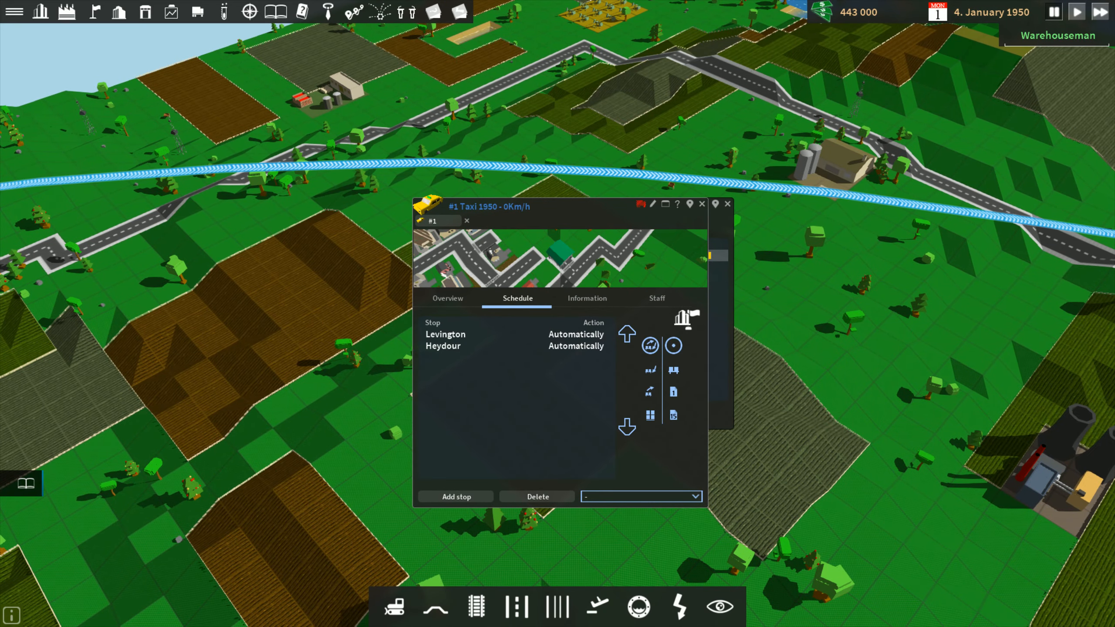
click(587, 298)
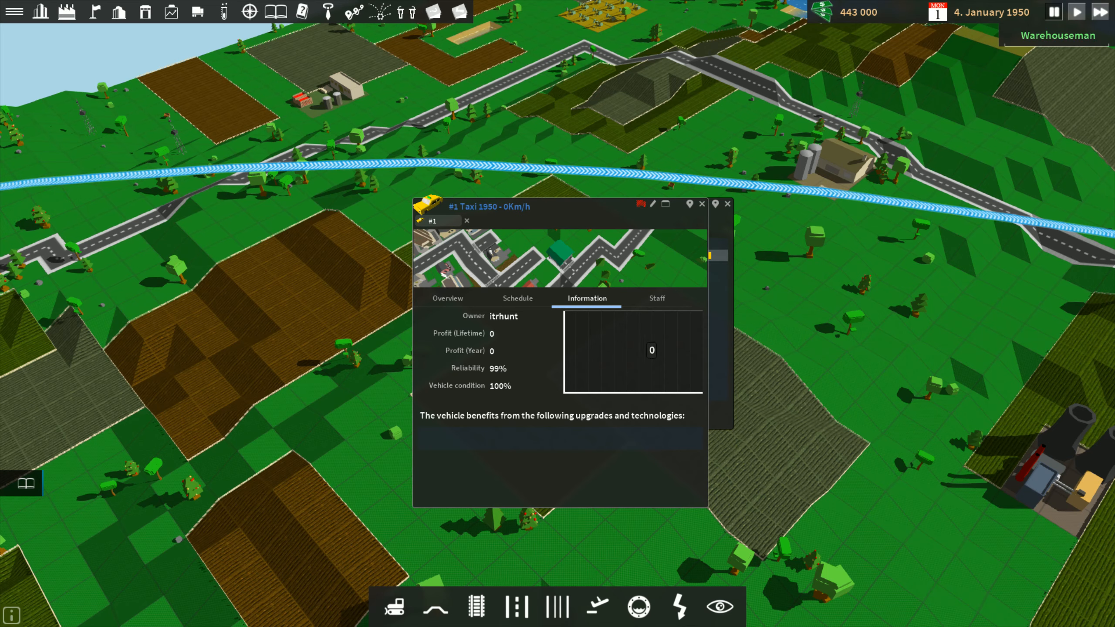
click(655, 297)
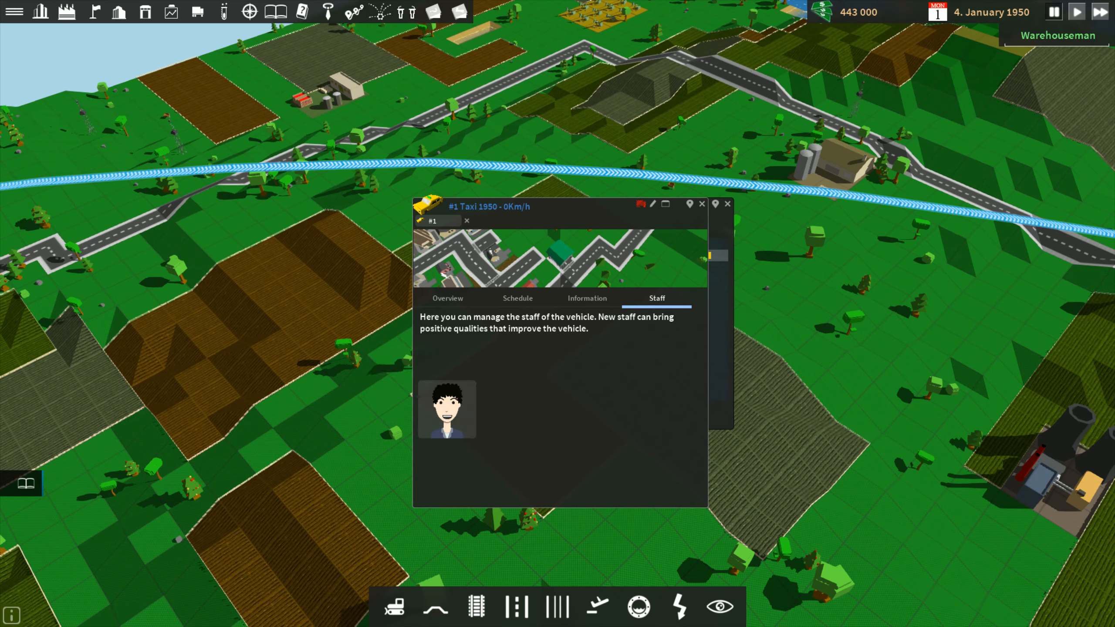
click(448, 297)
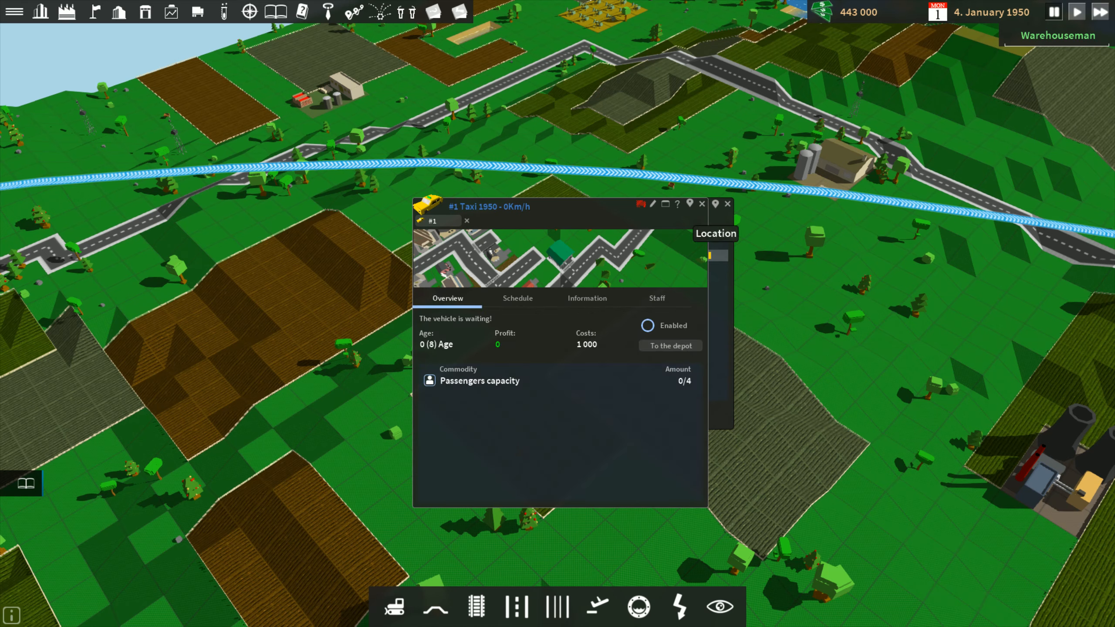
Step: Recheck the taxi's figures, return to the depot window, and jump the view to the depot
click(668, 346)
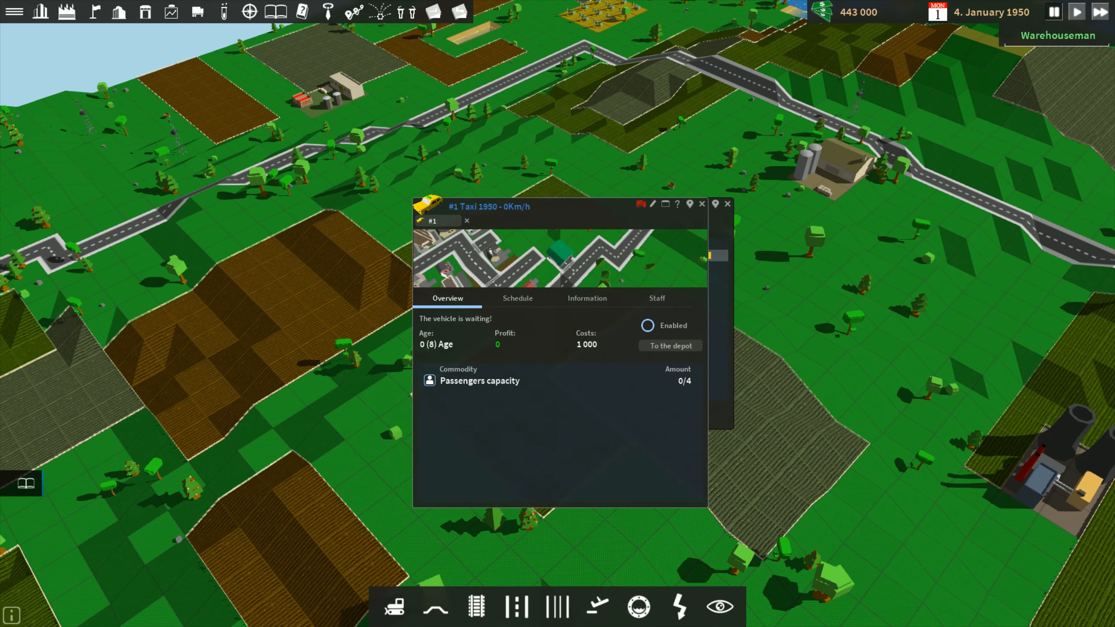
click(586, 297)
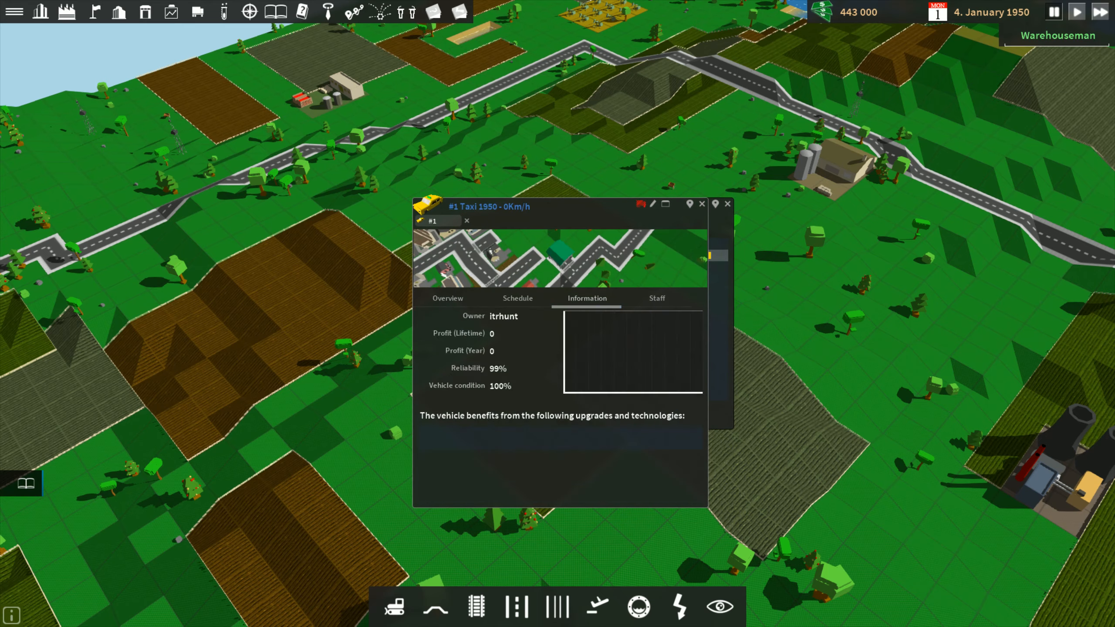
click(655, 298)
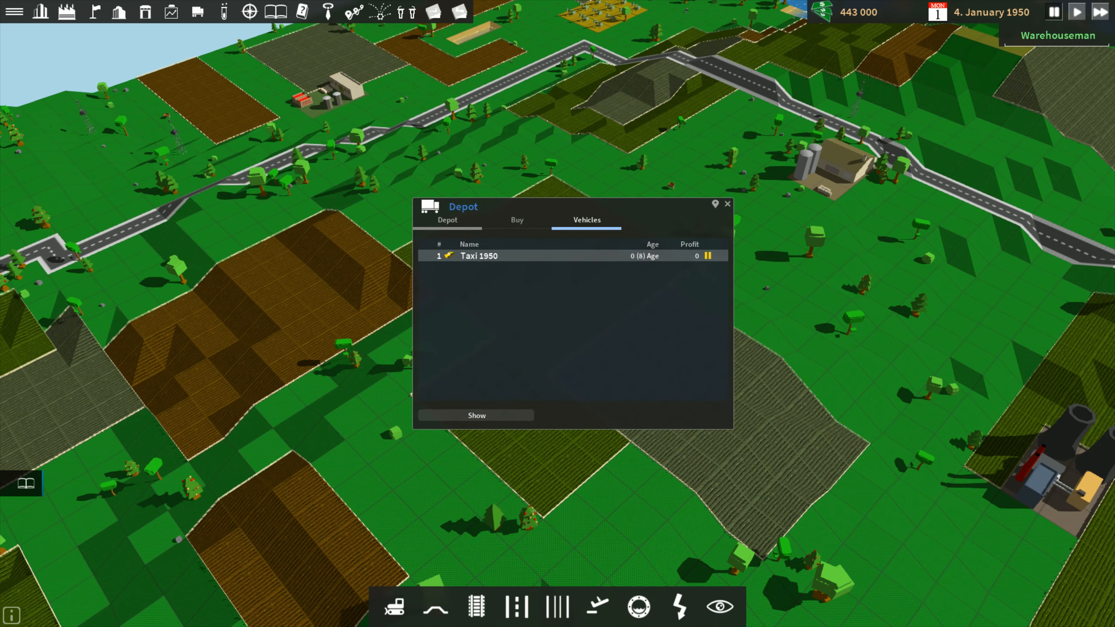
click(447, 219)
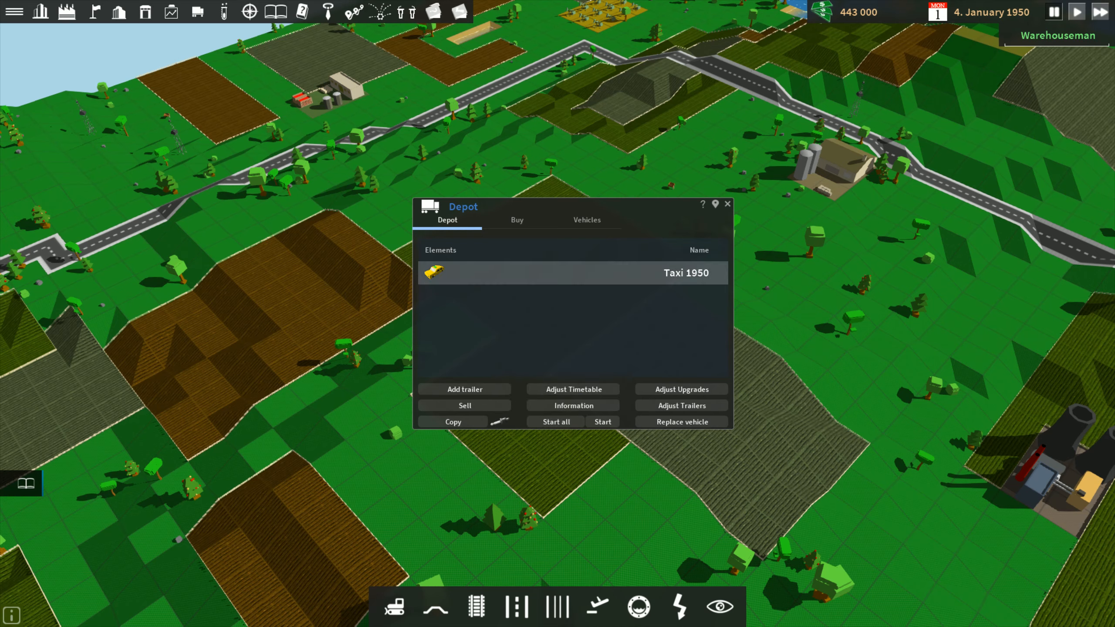
click(727, 204)
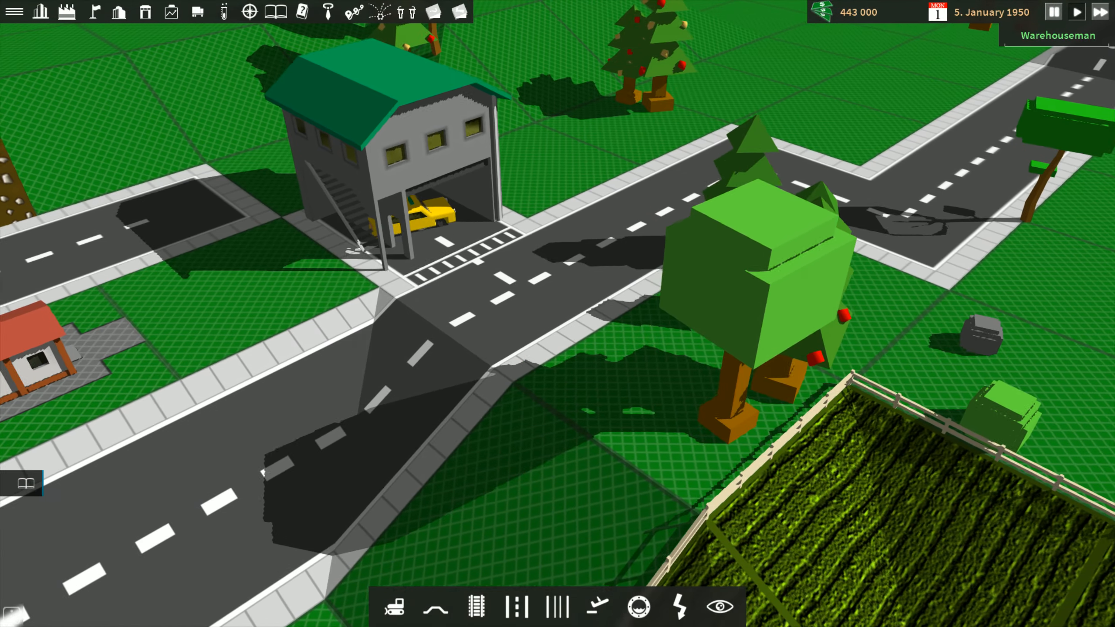
Step: Zoom out until Levington, population 1827, fills the map
scroll(down, 3)
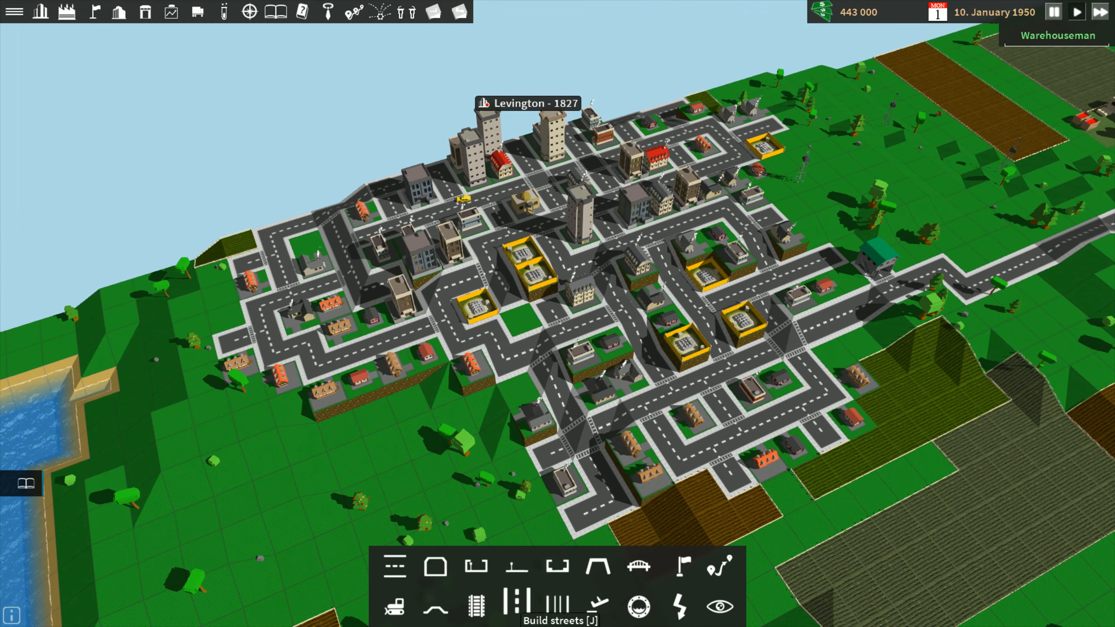
mouse_move(466, 566)
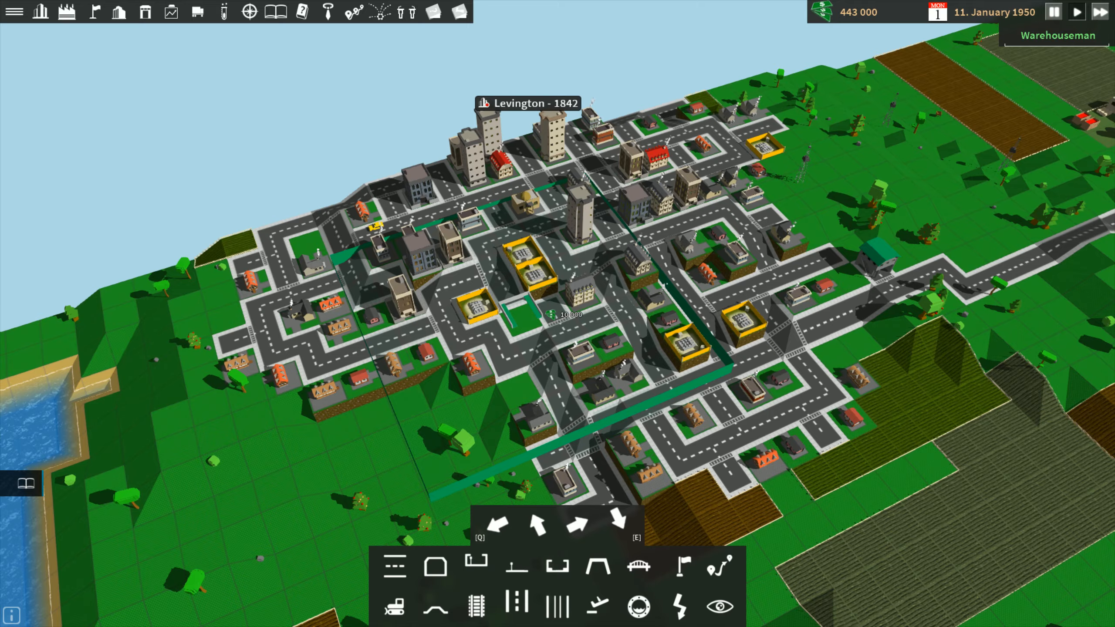
Step: Place a bus station in central Levington, then leave build mode and close the menu
click(523, 307)
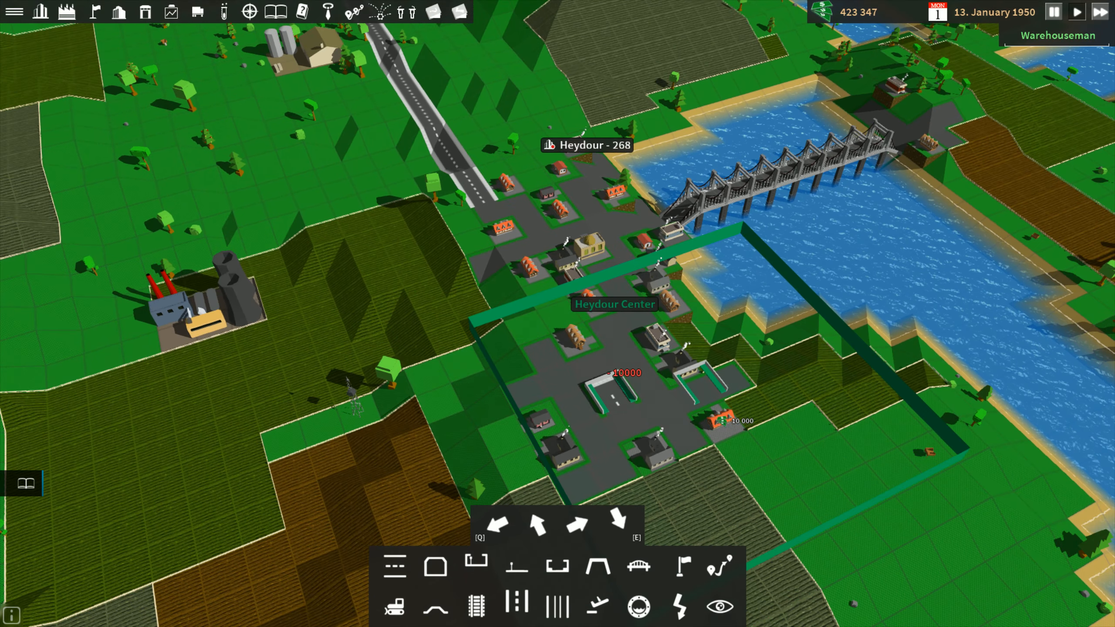
key(Escape)
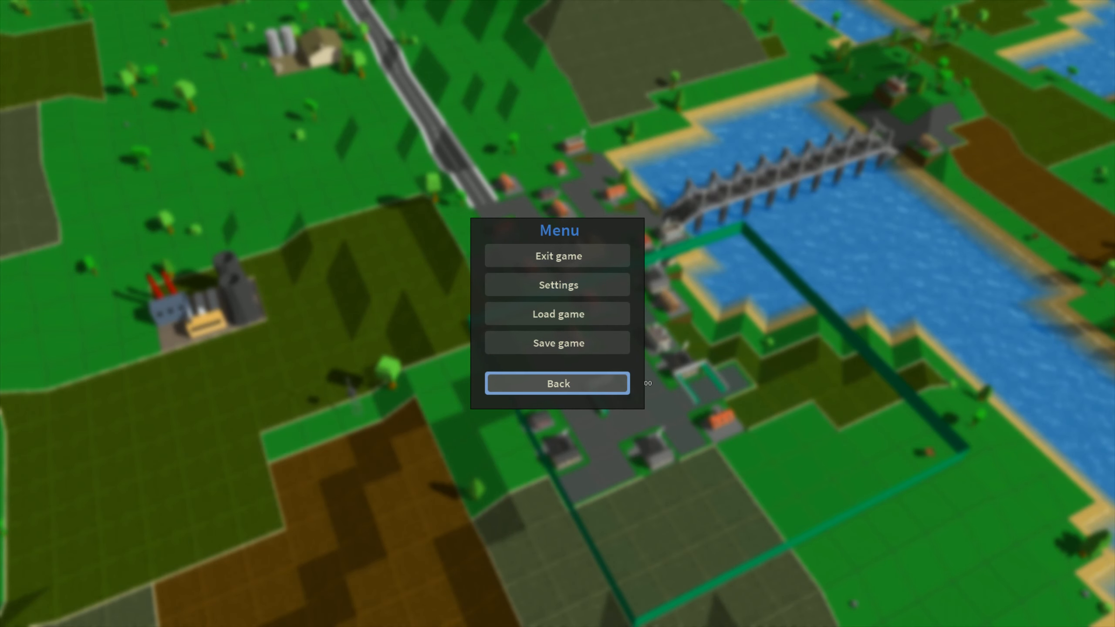
click(557, 383)
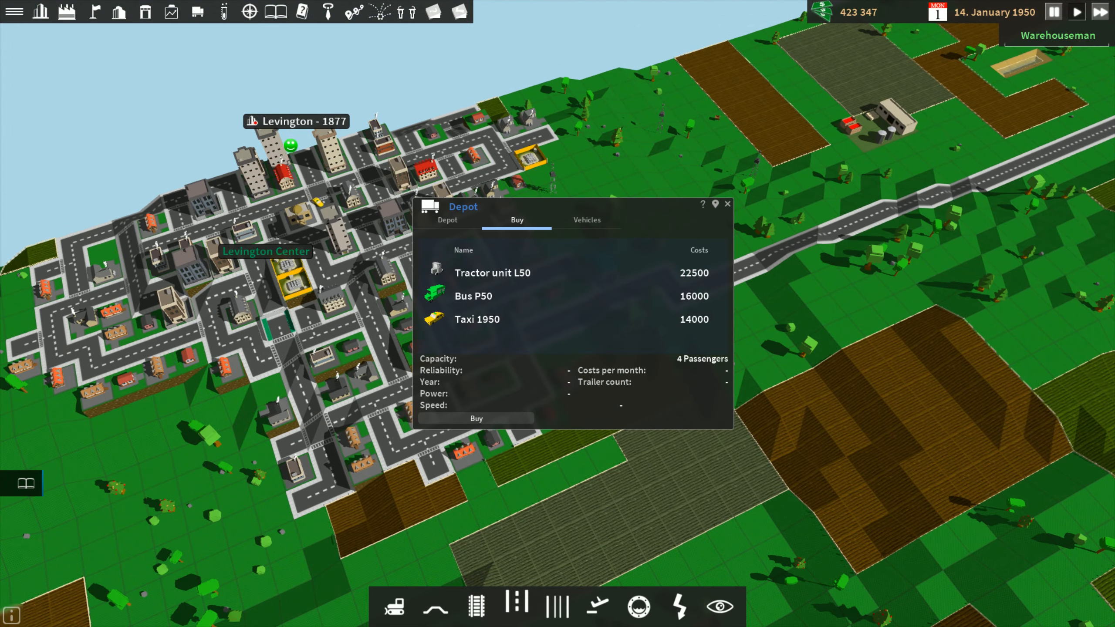
Step: Buy a Bus P50 for 16,000 and schedule Levington Center as its first stop
click(472, 296)
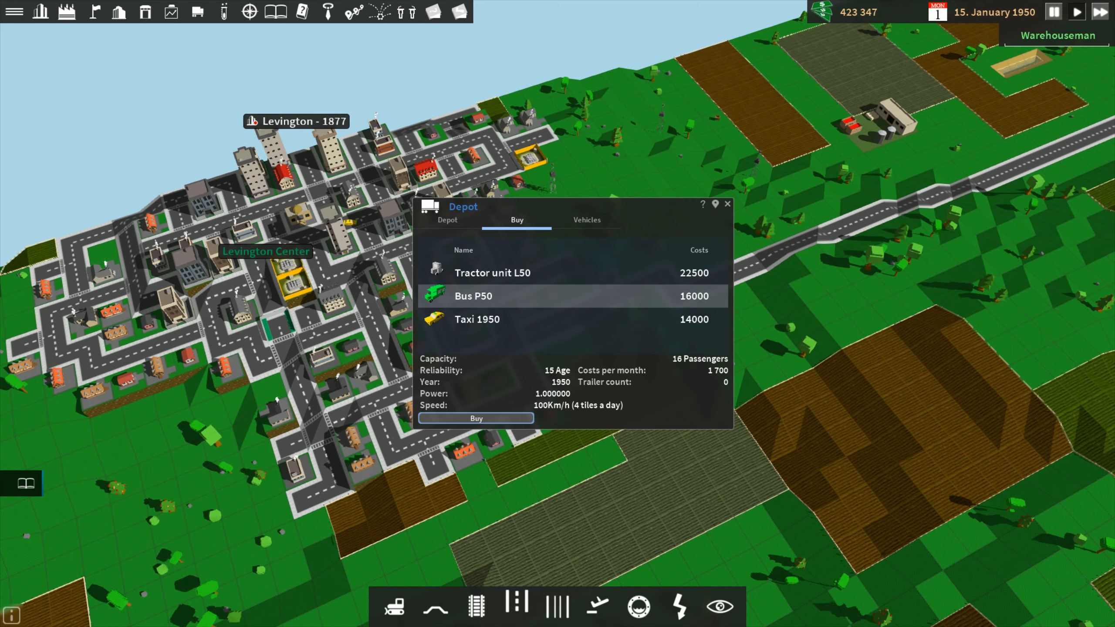
click(586, 219)
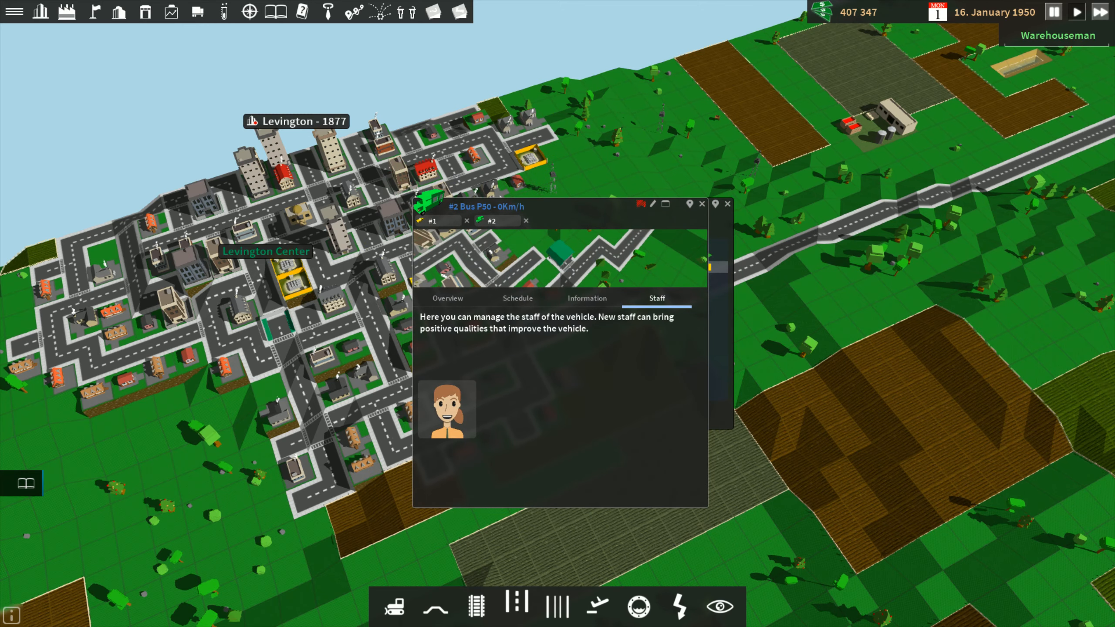
click(517, 298)
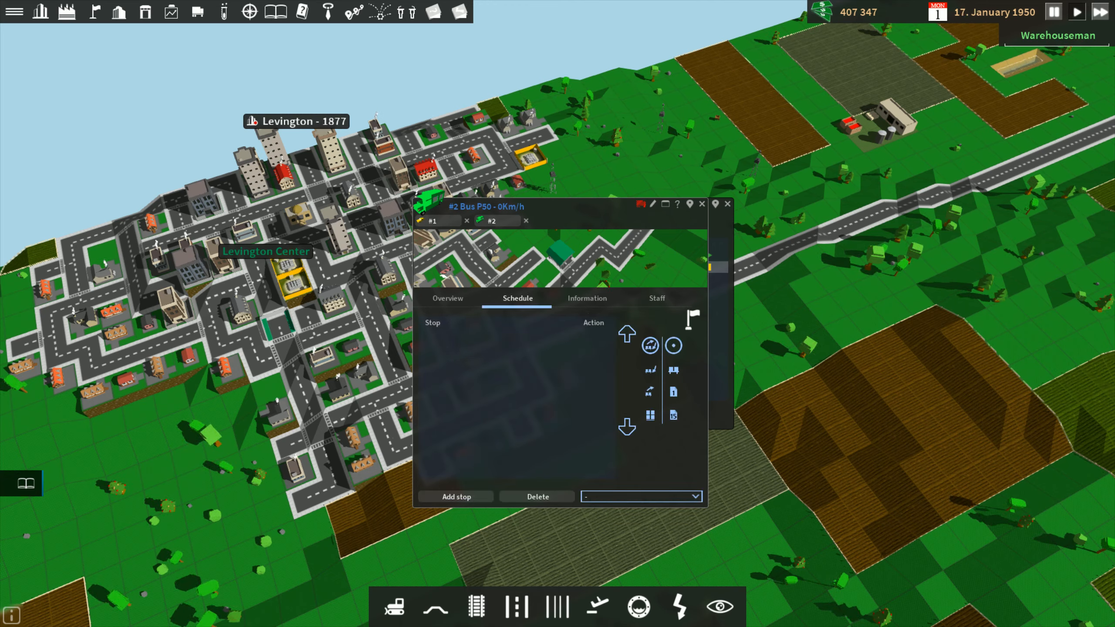
click(456, 496)
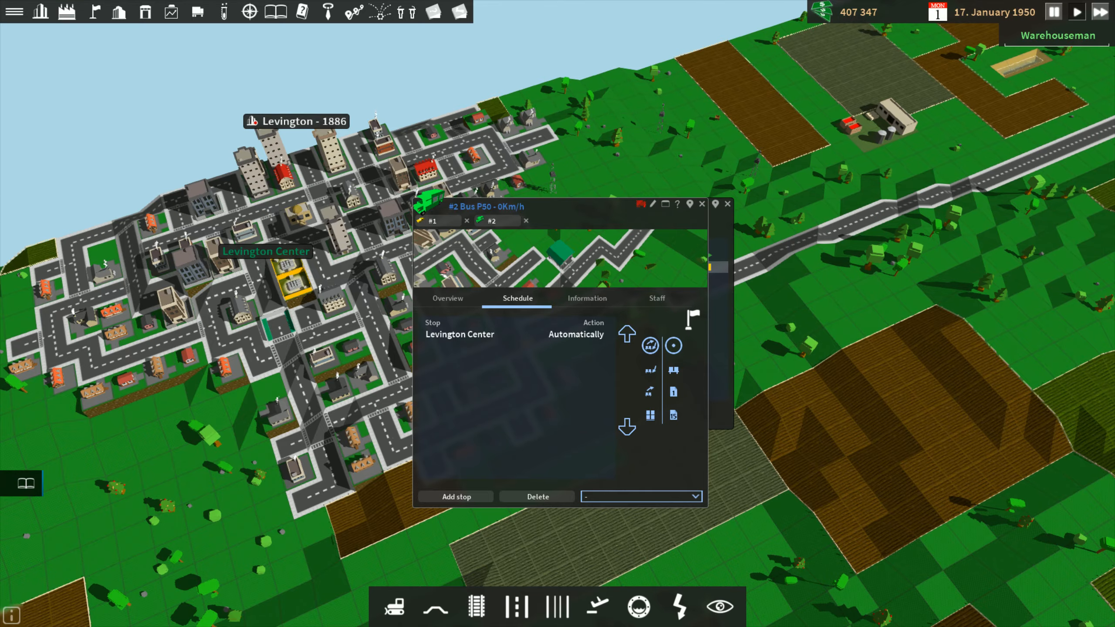
mouse_move(456, 496)
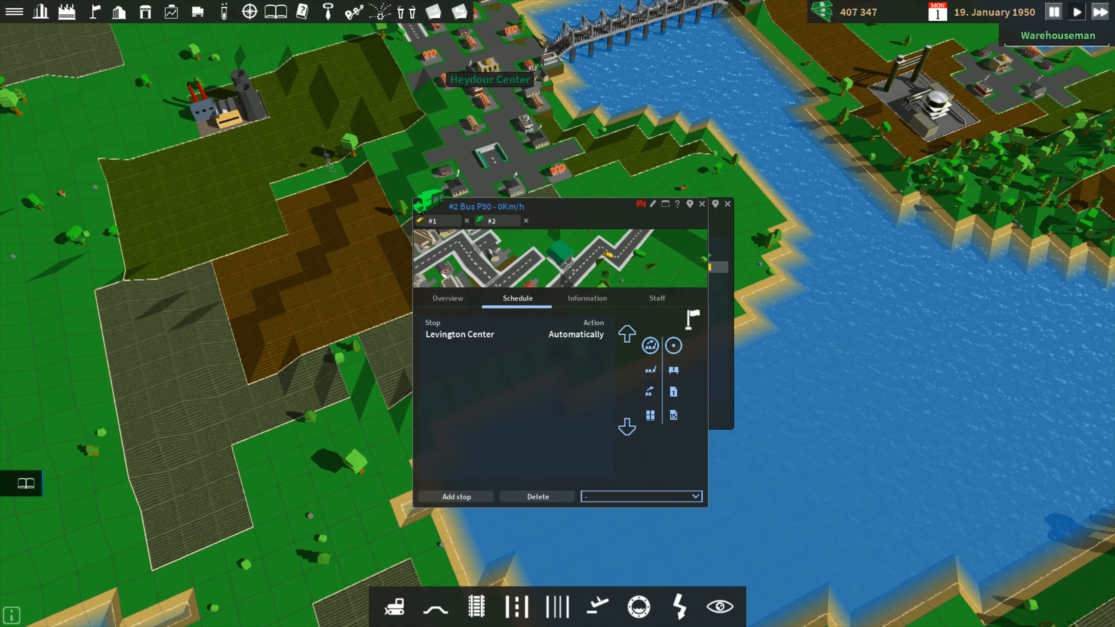
Step: Add Heydour Center as the Bus P50's second stop
click(455, 496)
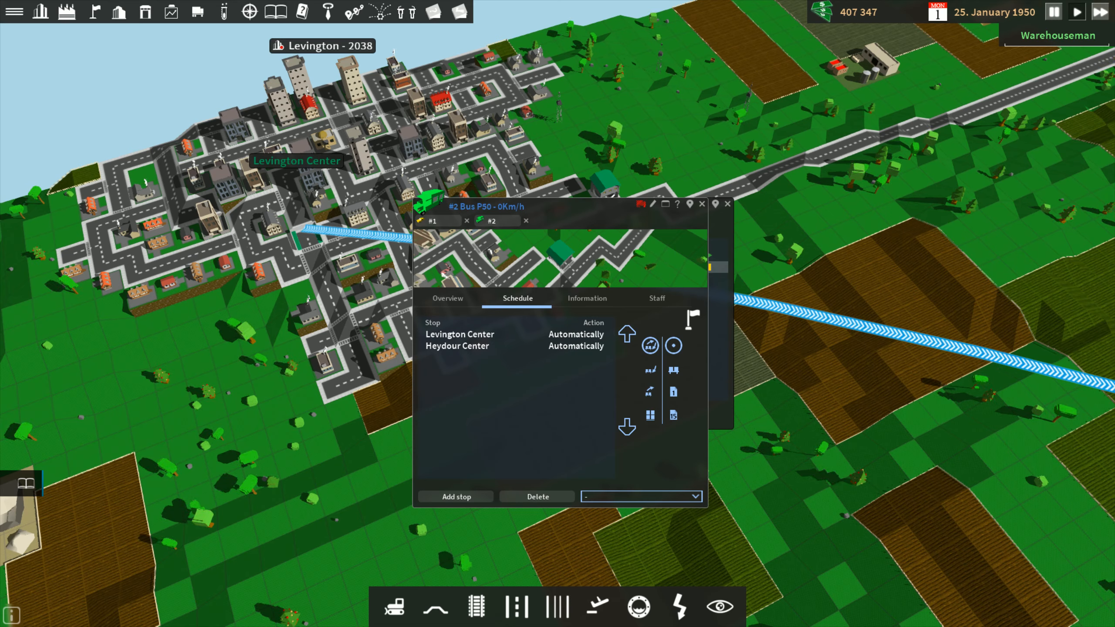
mouse_move(688, 204)
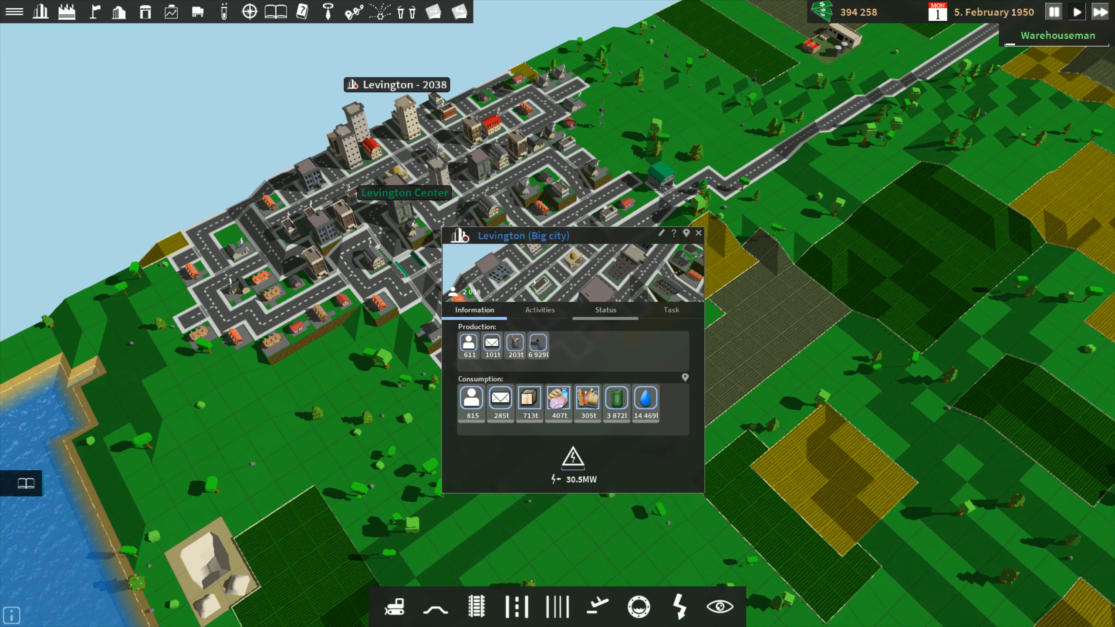
mouse_move(573, 455)
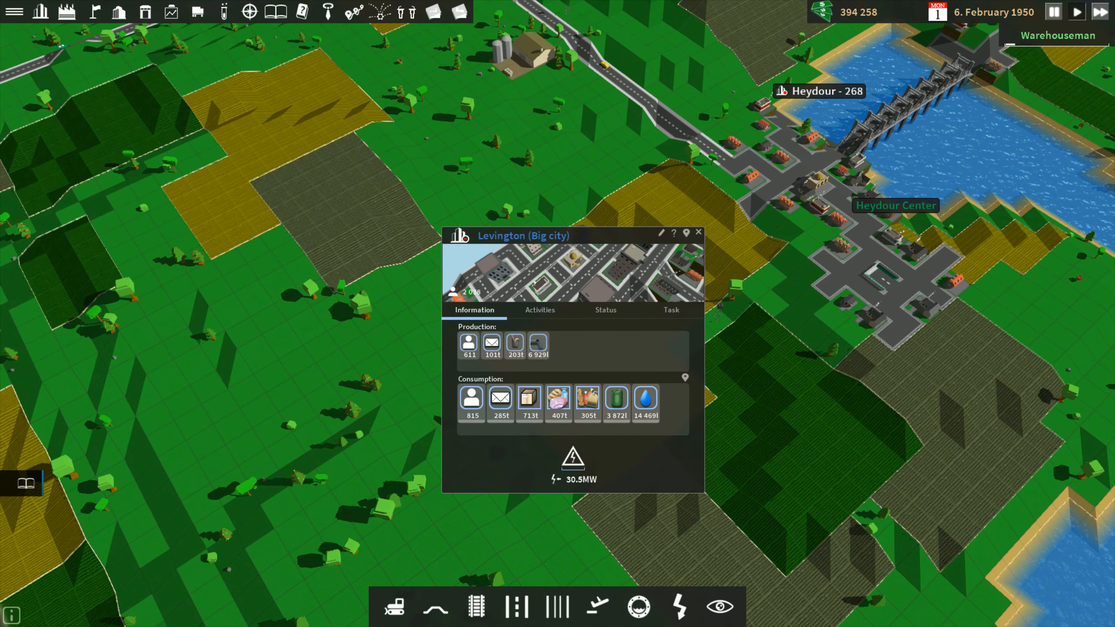
Step: Close Levington's city information (30.5 MW demand) and switch to building streets
click(698, 233)
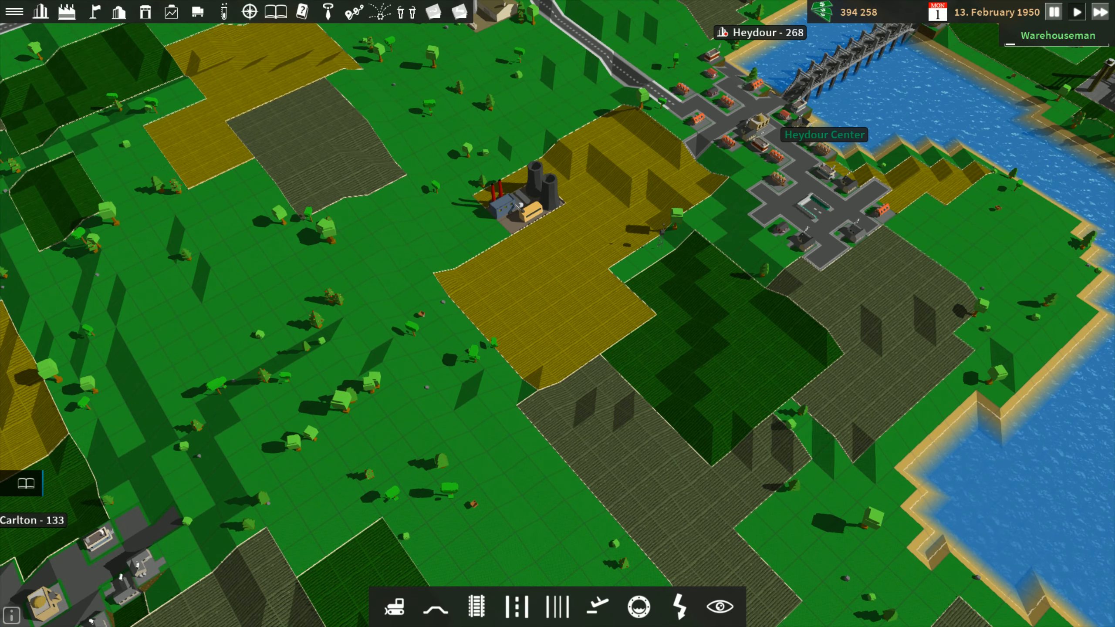
click(474, 607)
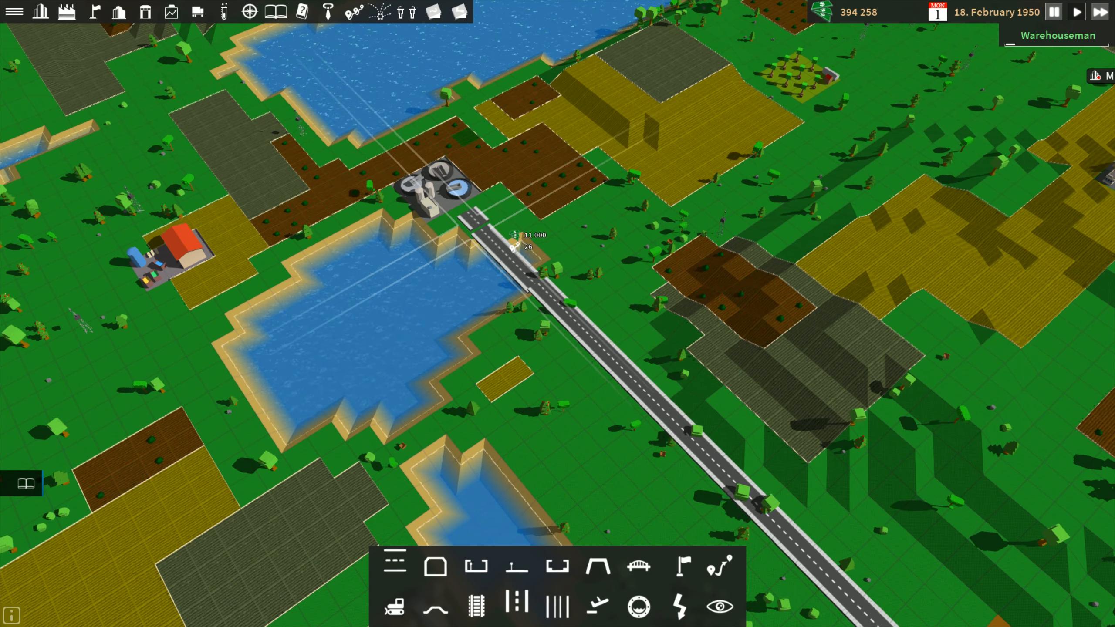
Step: Lay a road connecting the lakeside industry to the network
click(506, 245)
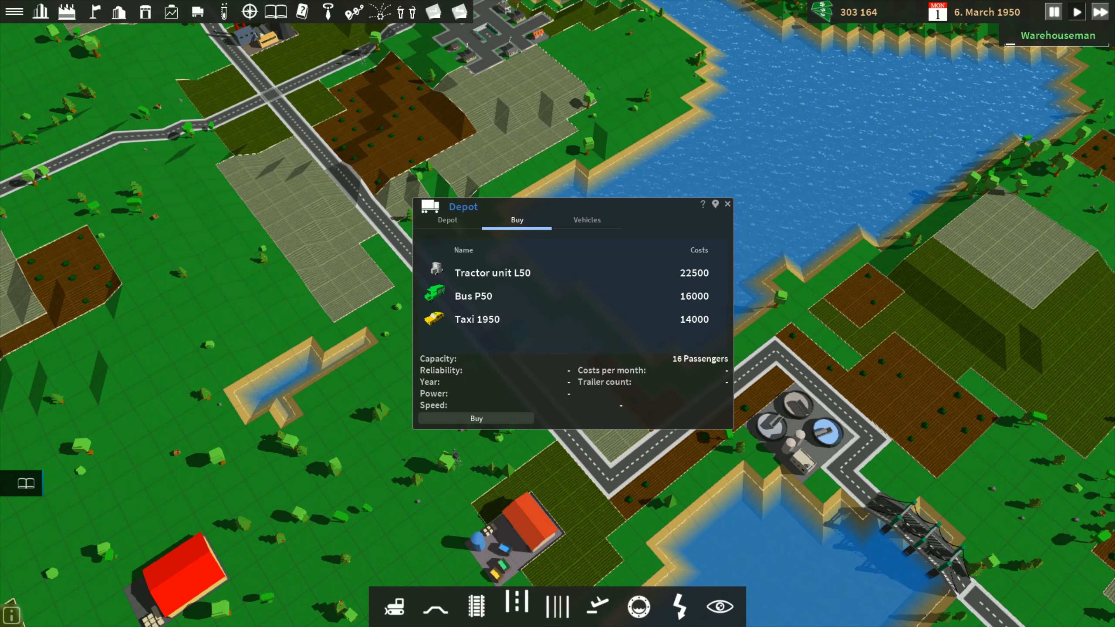
Step: Buy five Tractor unit L50 trucks and open one from the depot's vehicle list
click(491, 273)
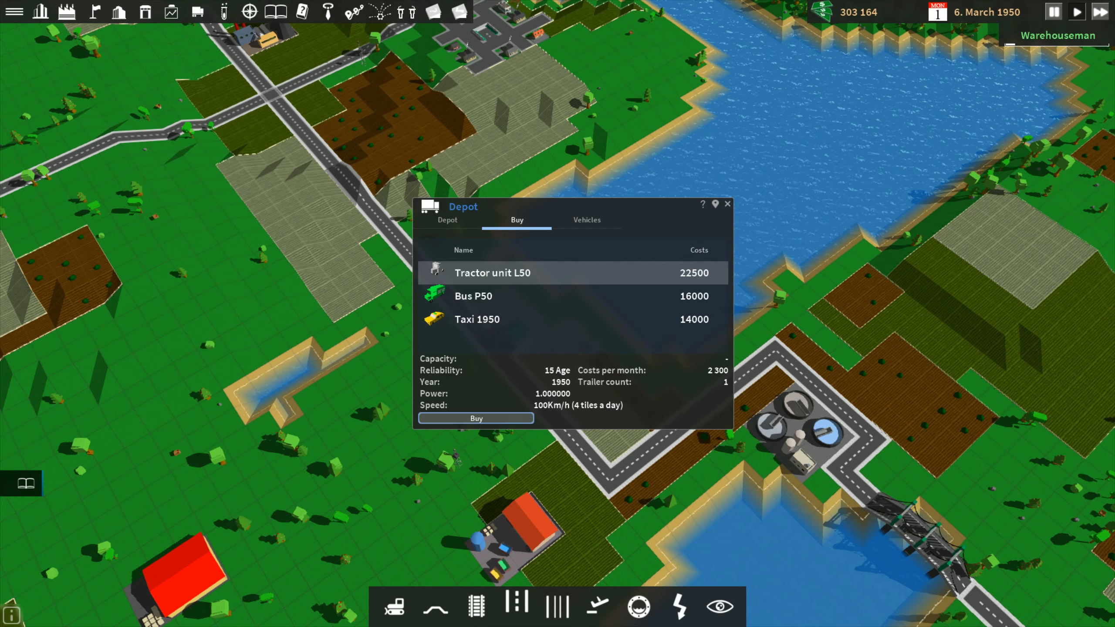
click(475, 418)
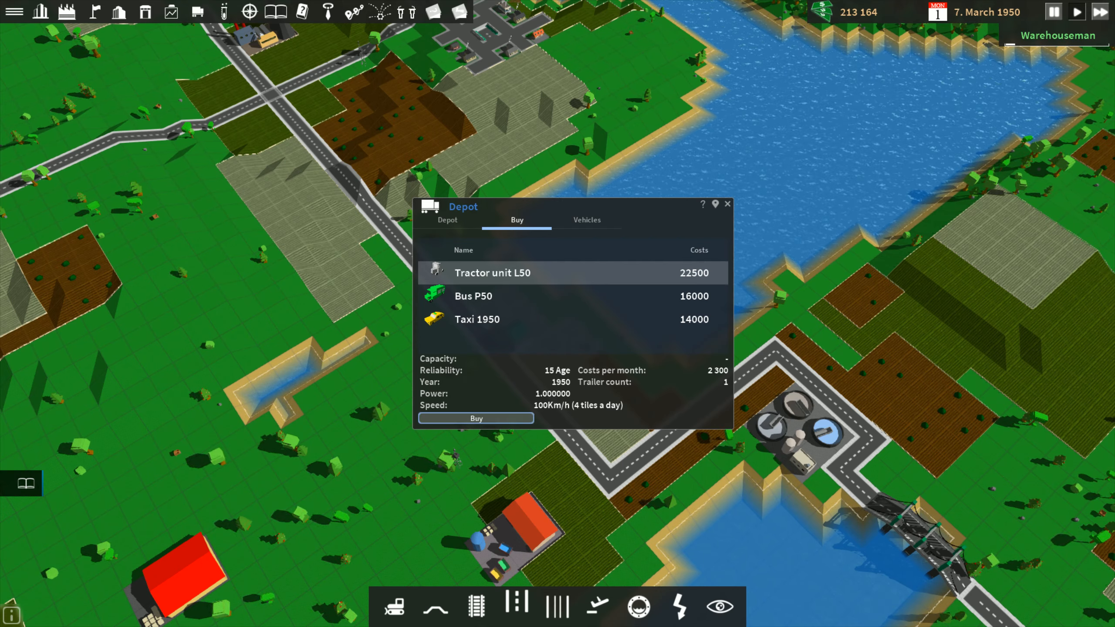
click(587, 219)
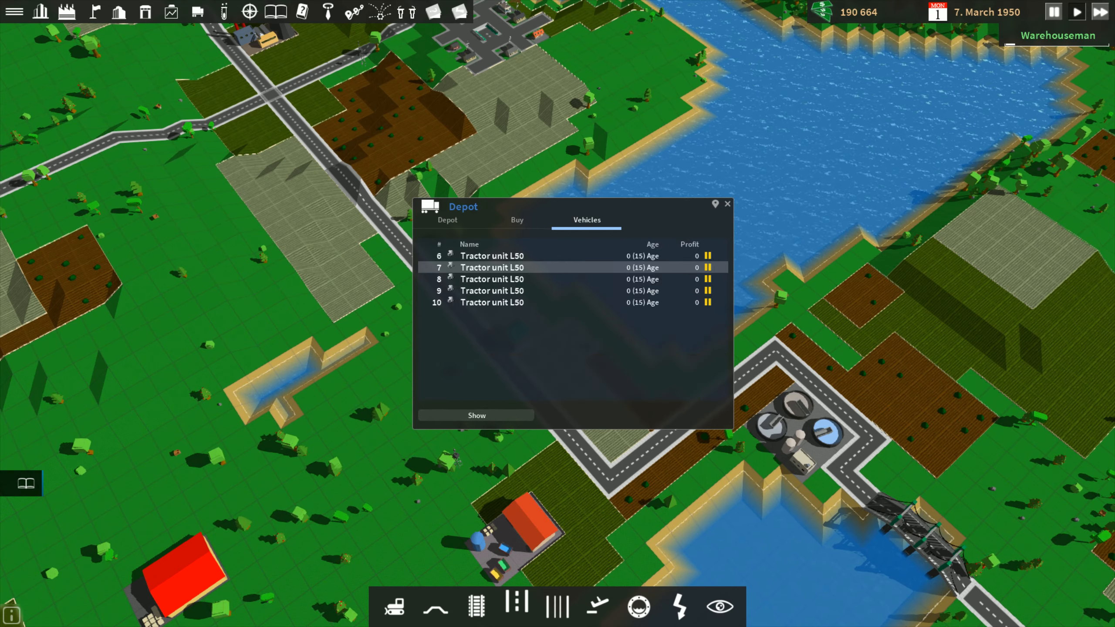
click(491, 256)
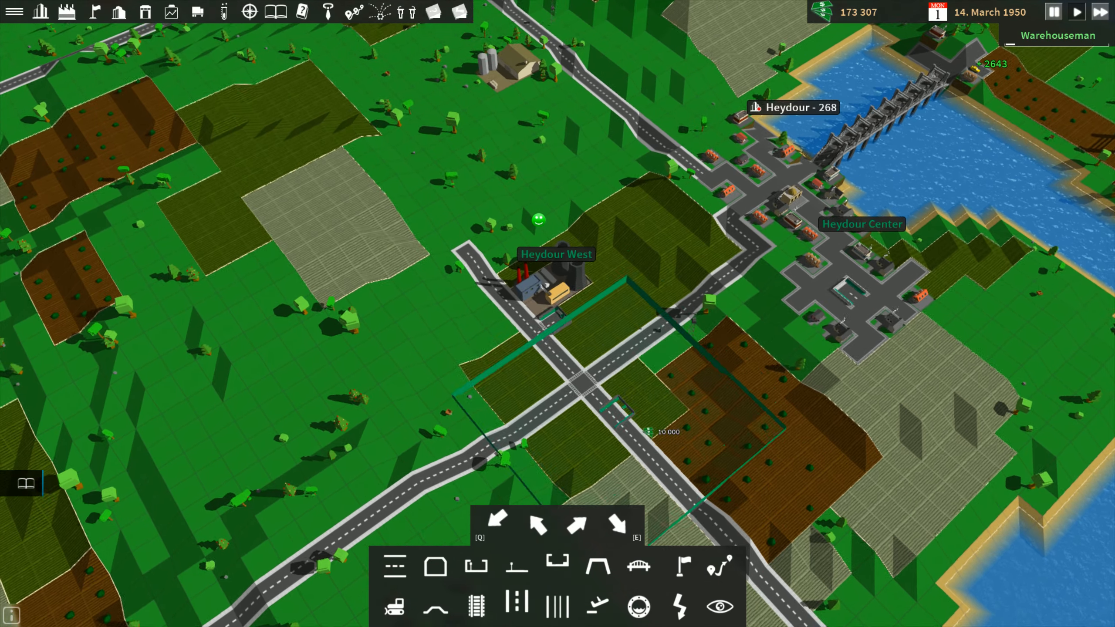
Step: Scroll the view while placing the Heydour West truck stop beside the power plant
scroll(up, 3)
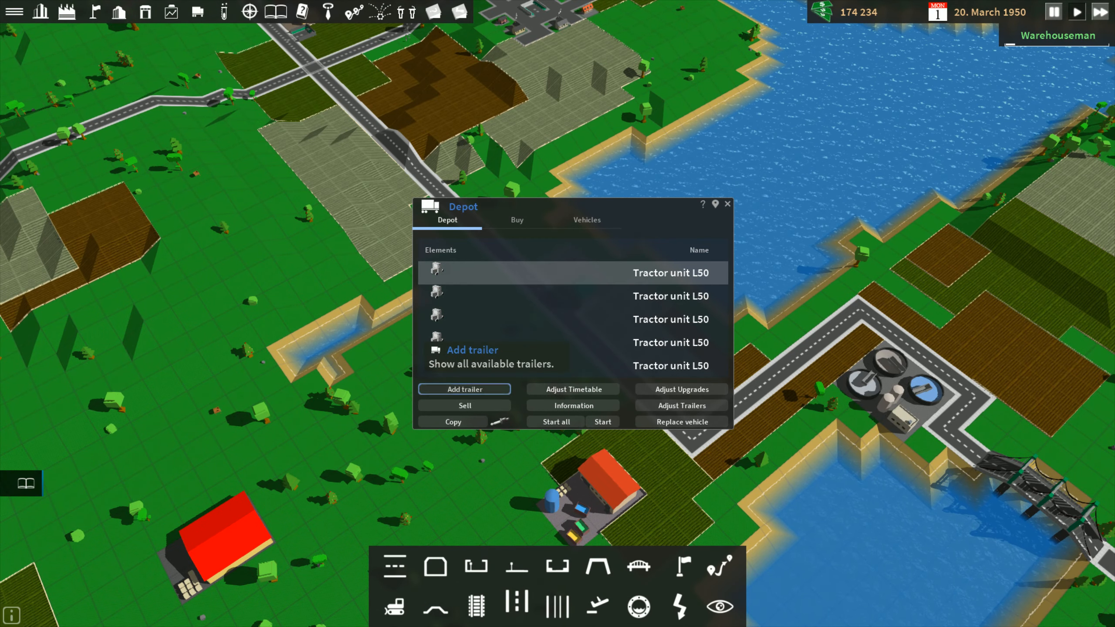
Step: Attach a coal trailer to the first Tractor unit L50 and review the depot lists
click(463, 389)
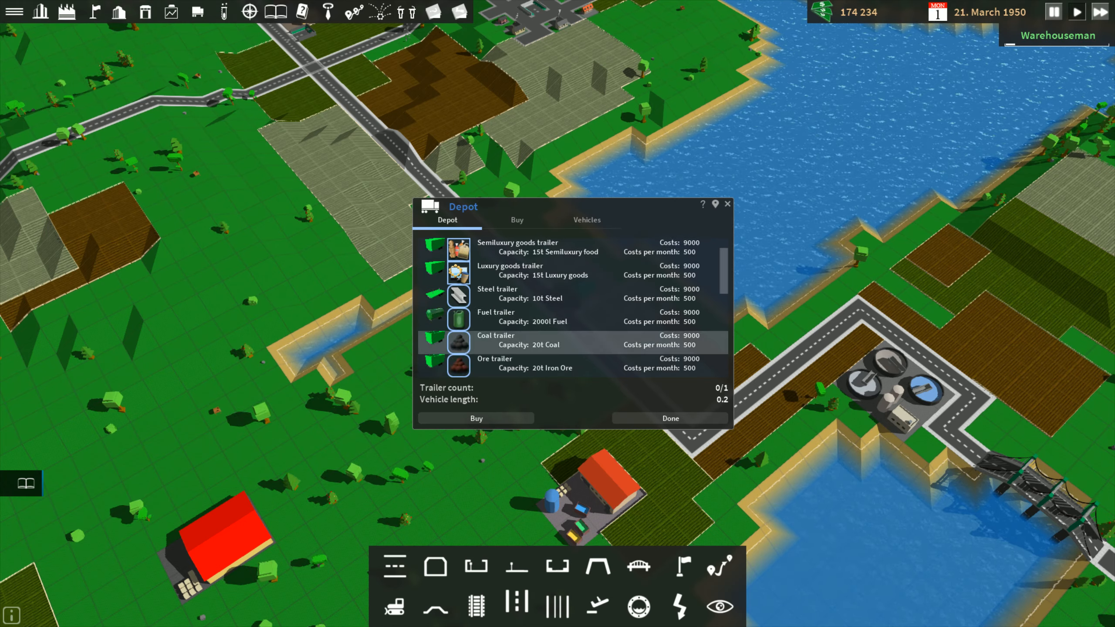
click(475, 418)
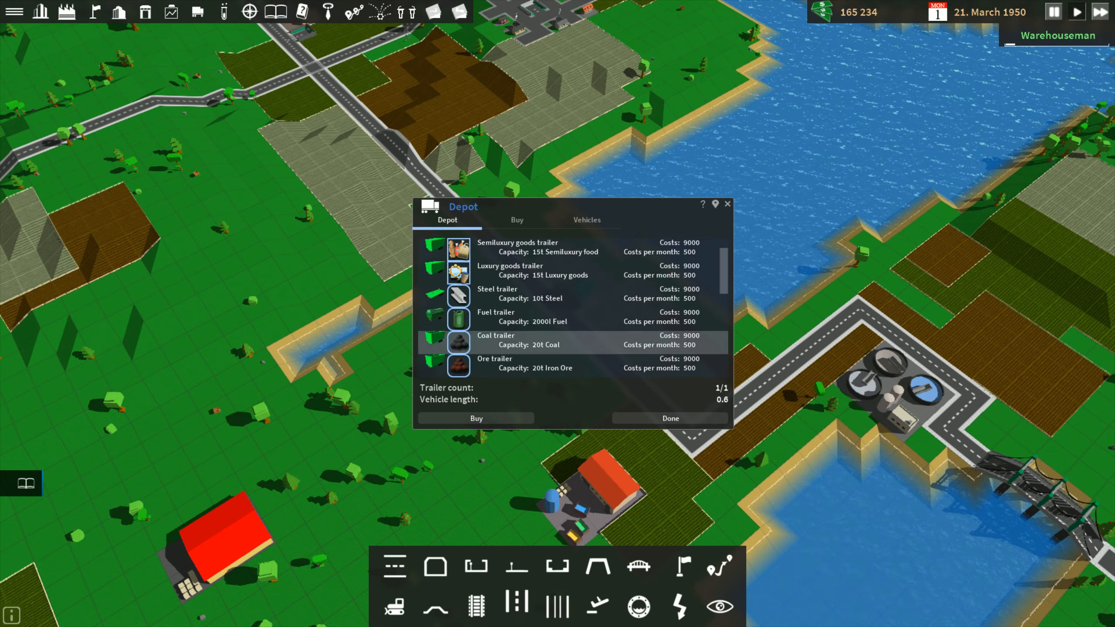
click(516, 220)
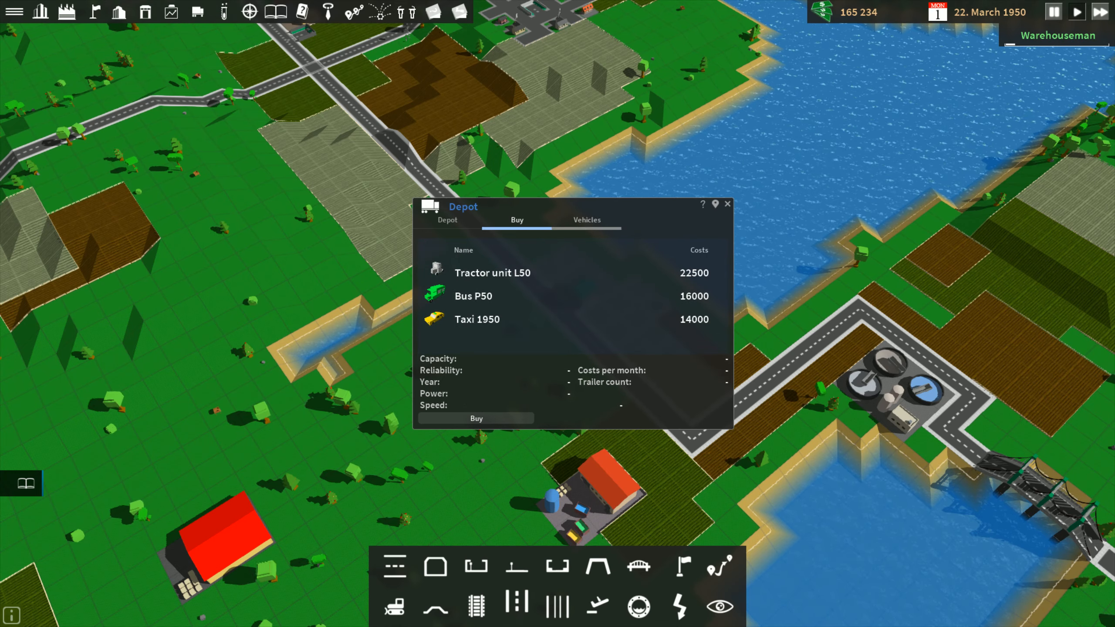
click(586, 220)
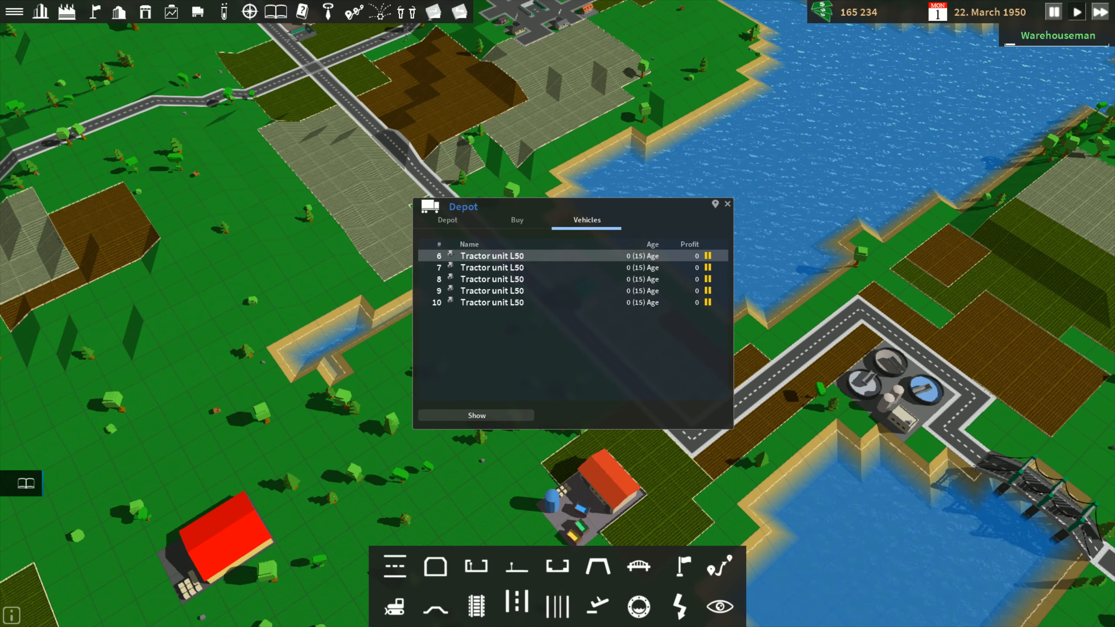
click(447, 219)
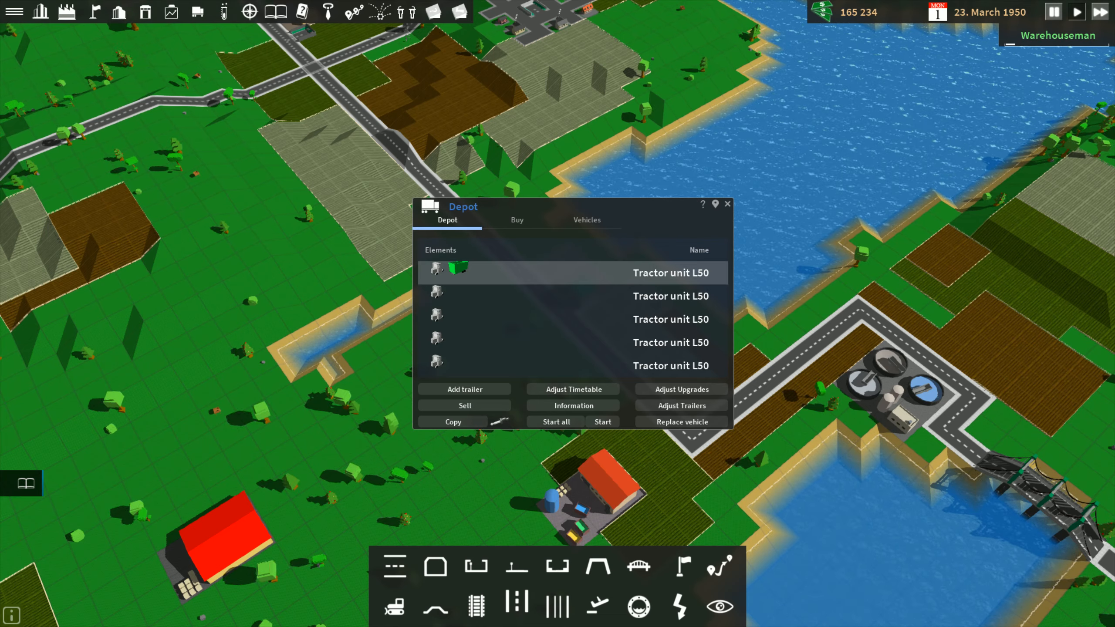
Step: Give the remaining four Tractor unit L50 trucks coal trailers
click(463, 388)
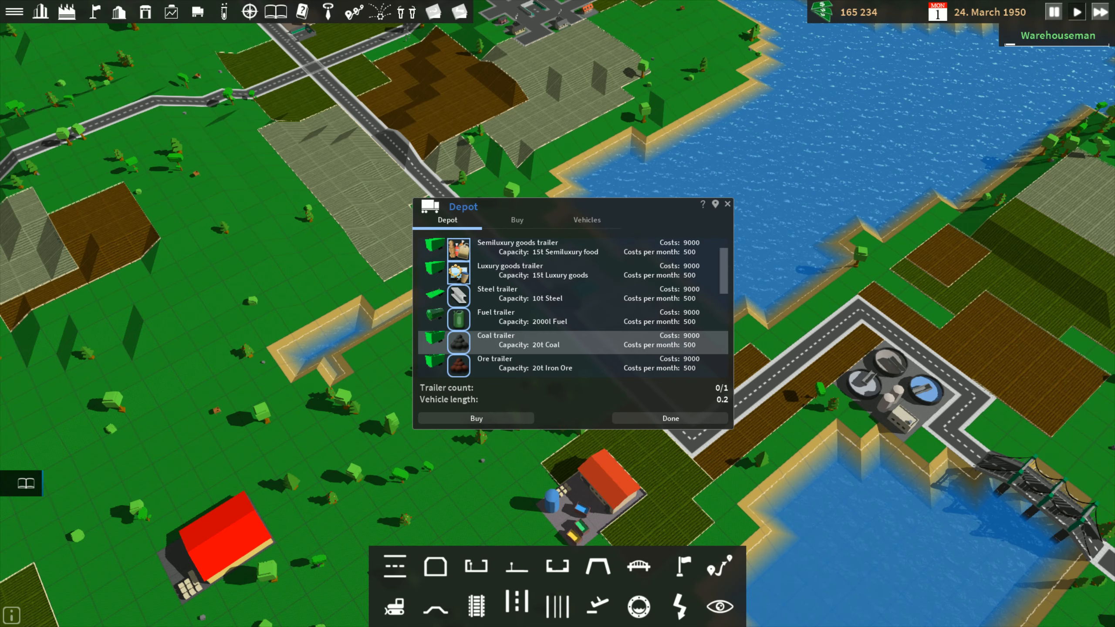
click(476, 418)
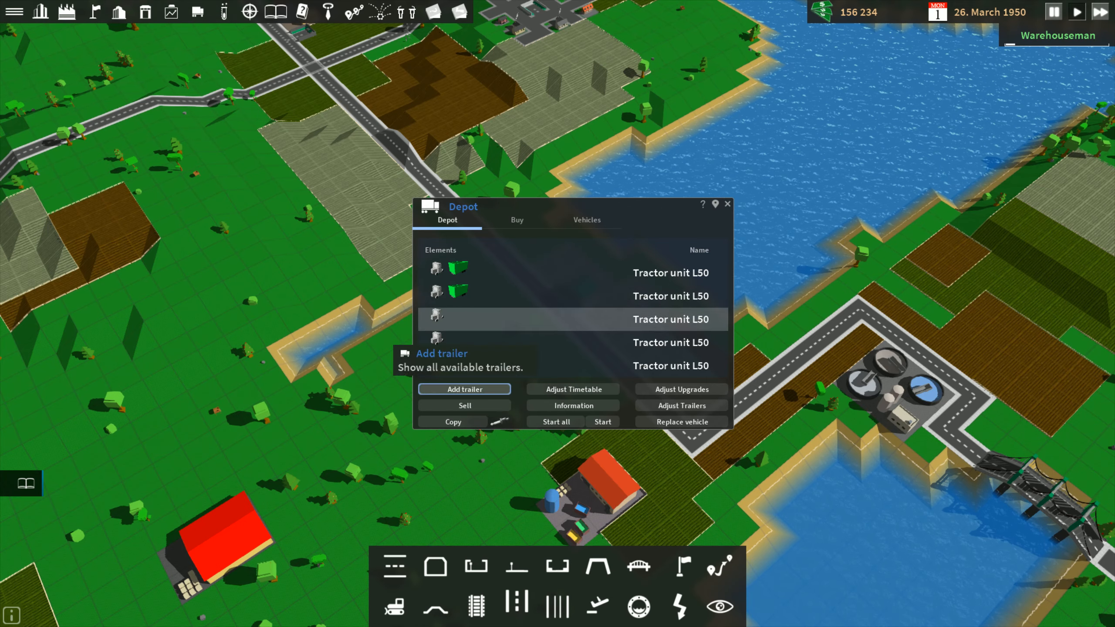
click(463, 389)
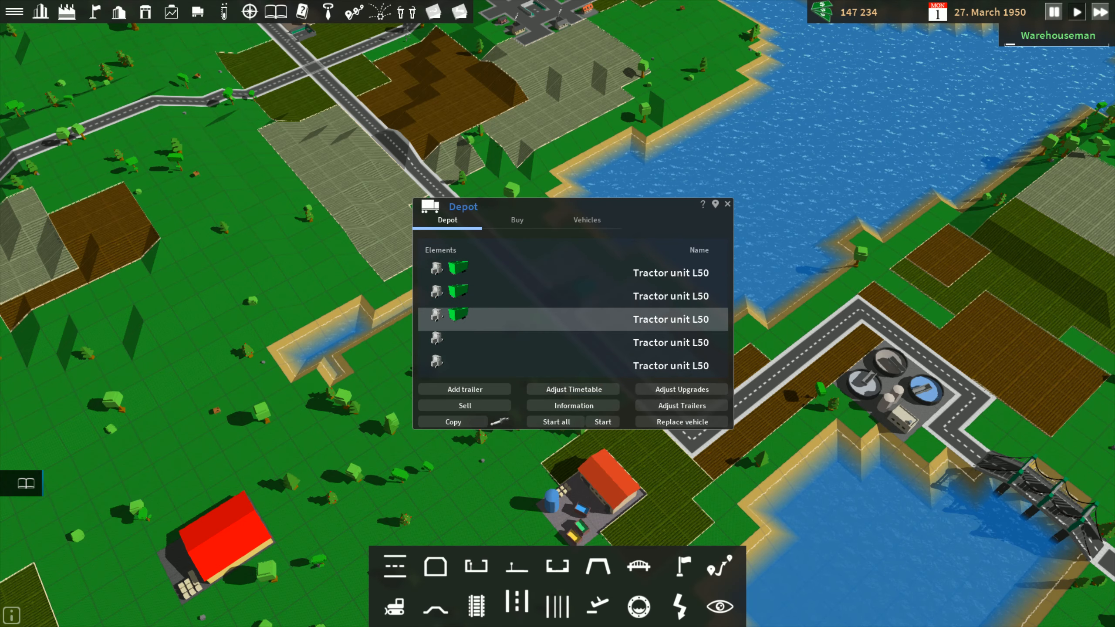
click(464, 389)
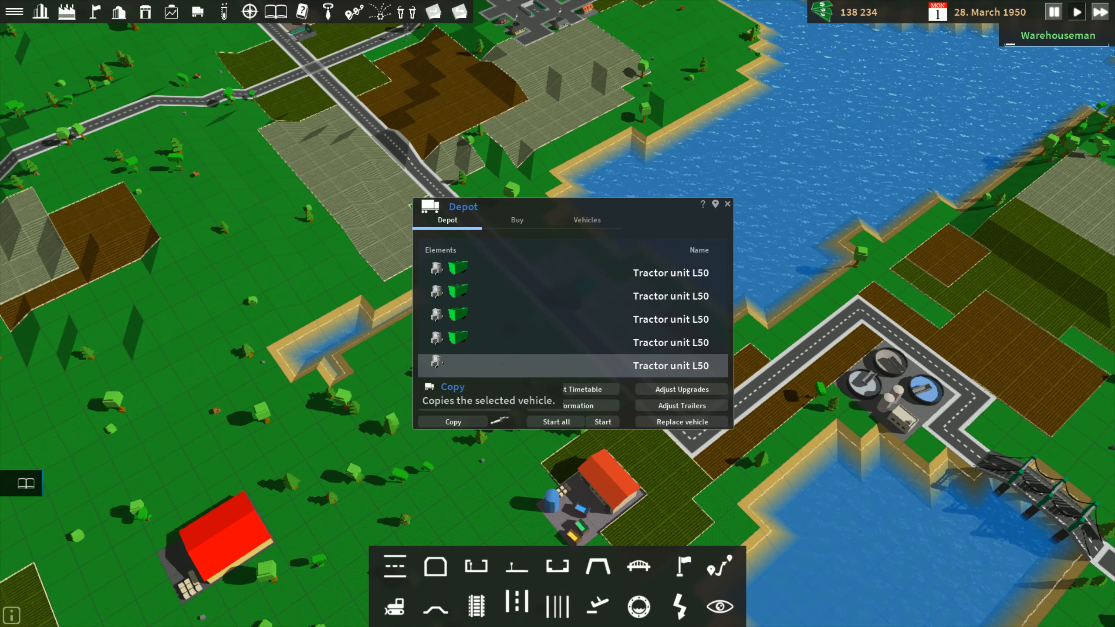
click(680, 405)
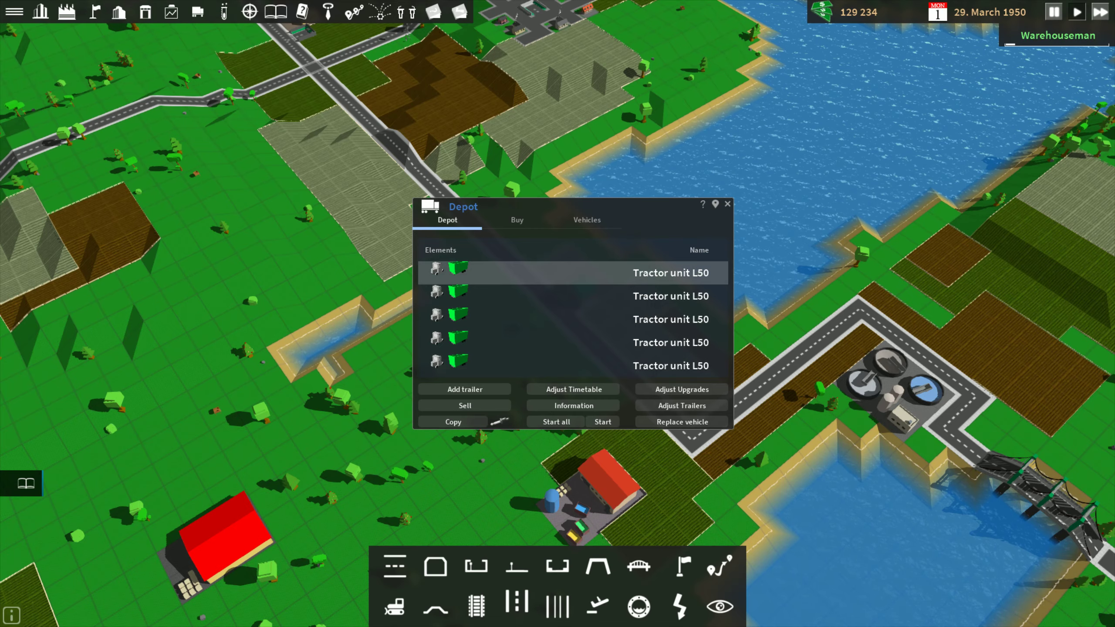
mouse_move(555, 421)
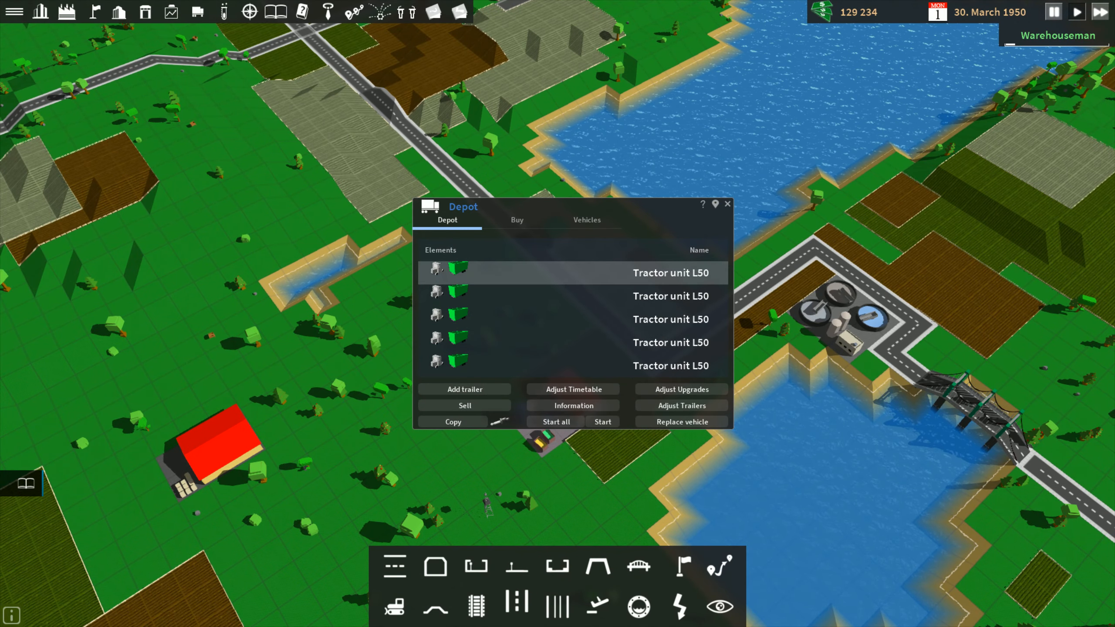
mouse_move(572, 389)
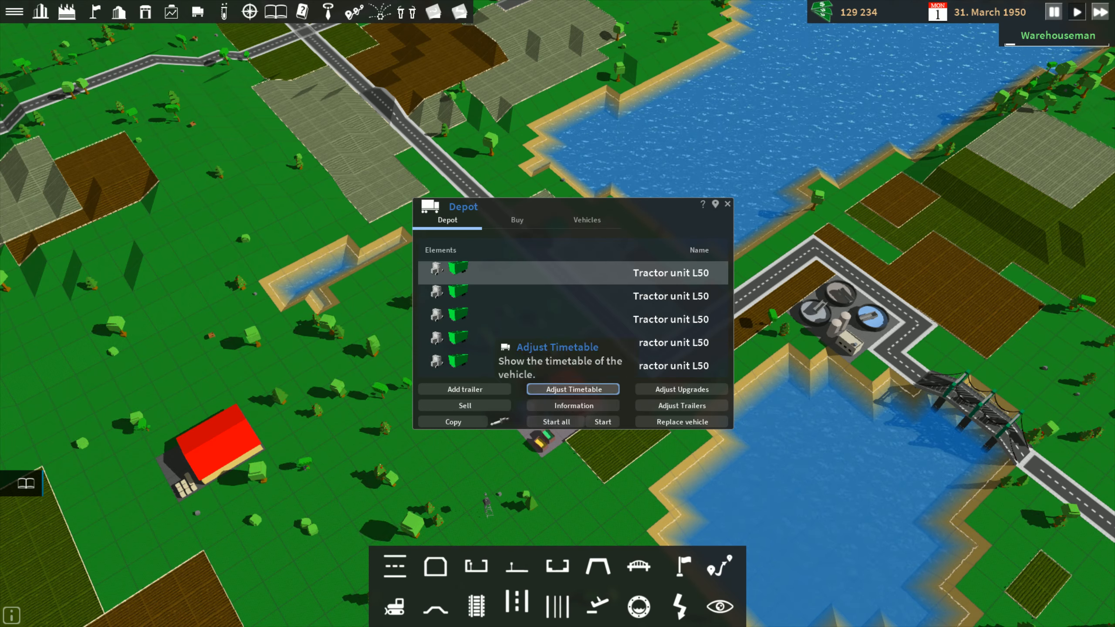
Step: Add Merbach West to the first two tractors' timetables, then select tractors three to five
click(572, 389)
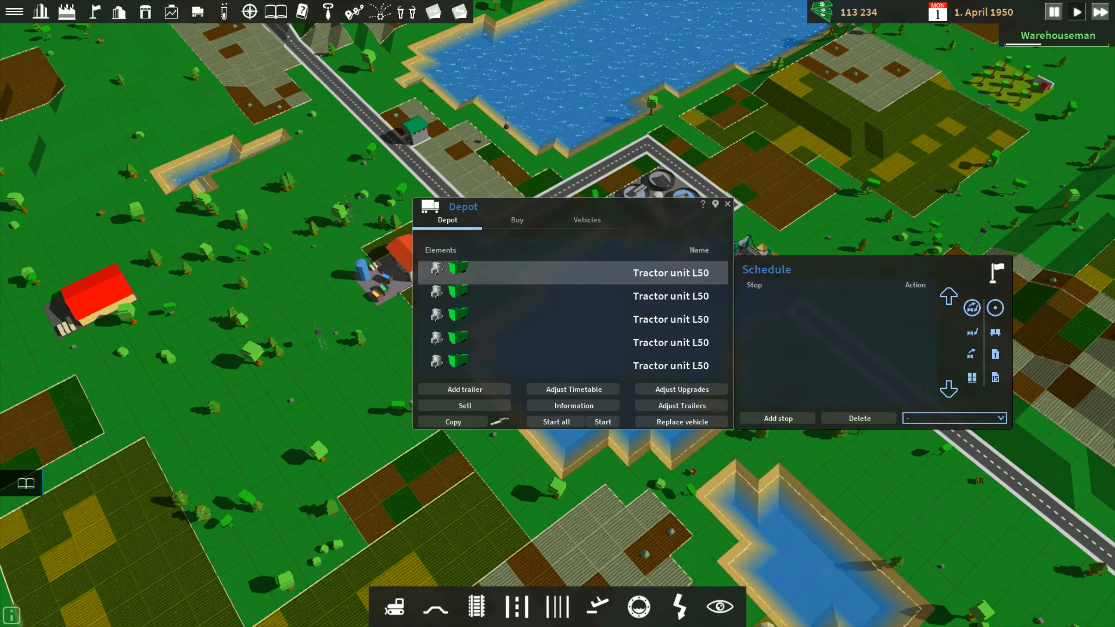
click(777, 418)
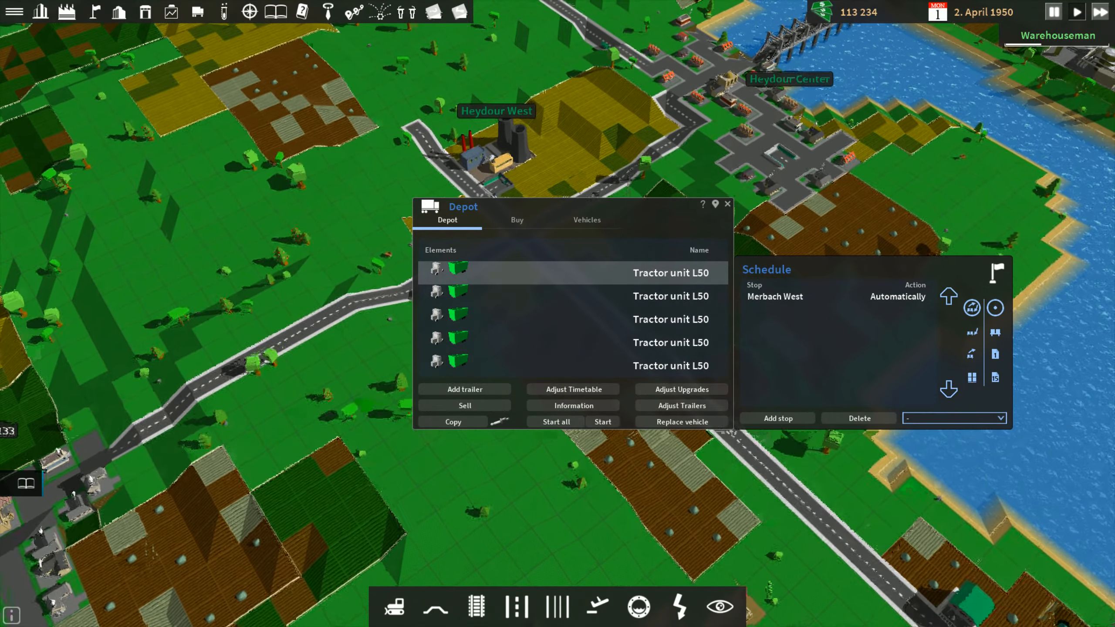
click(777, 417)
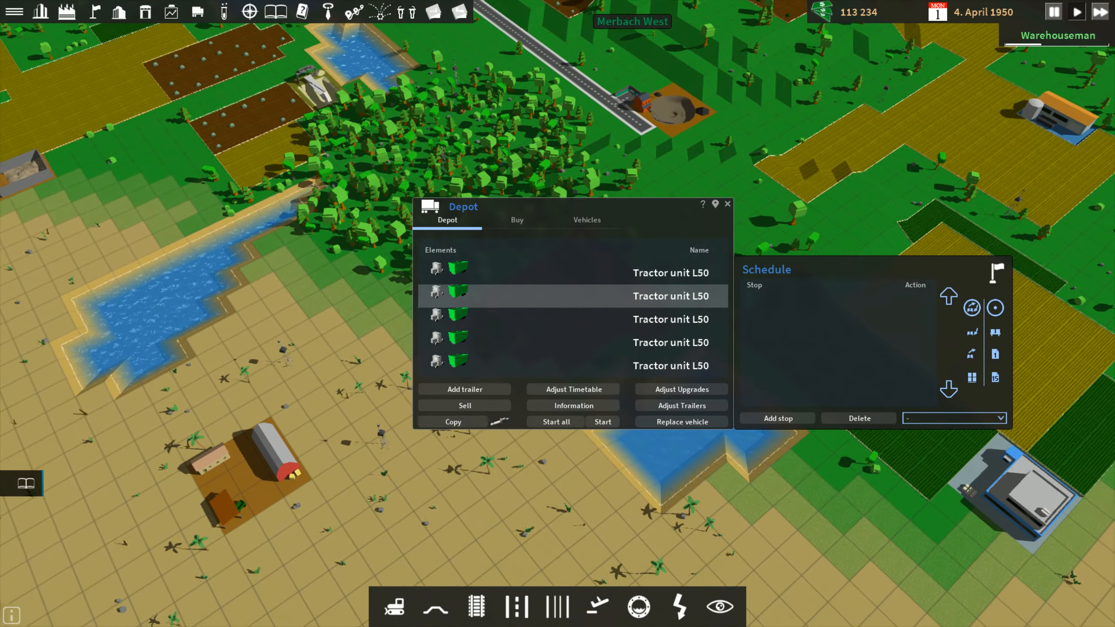
click(777, 418)
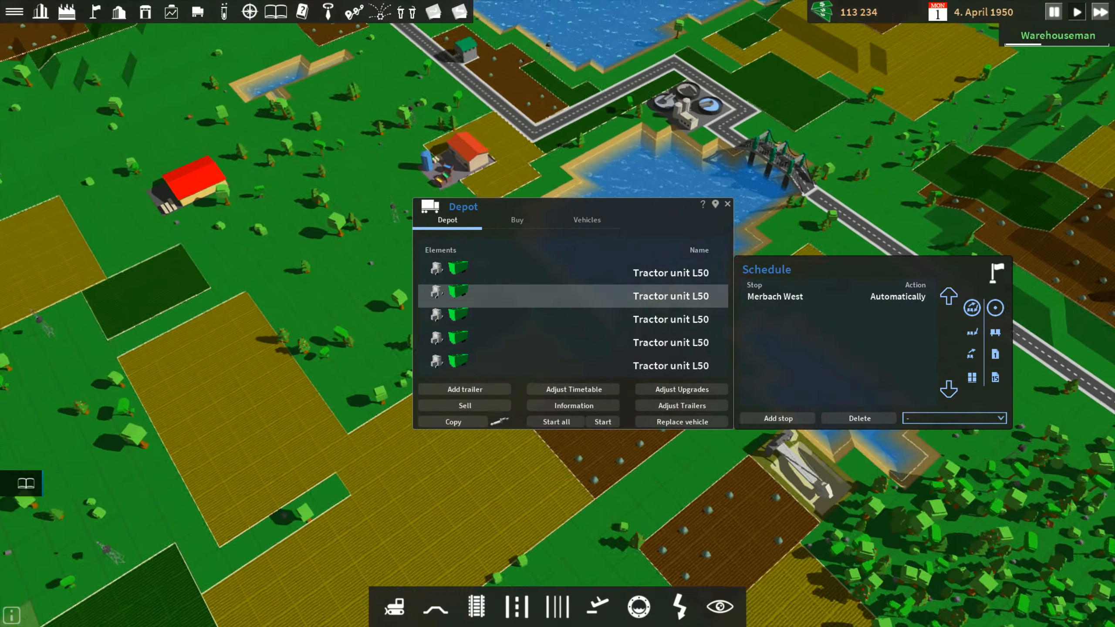
click(776, 418)
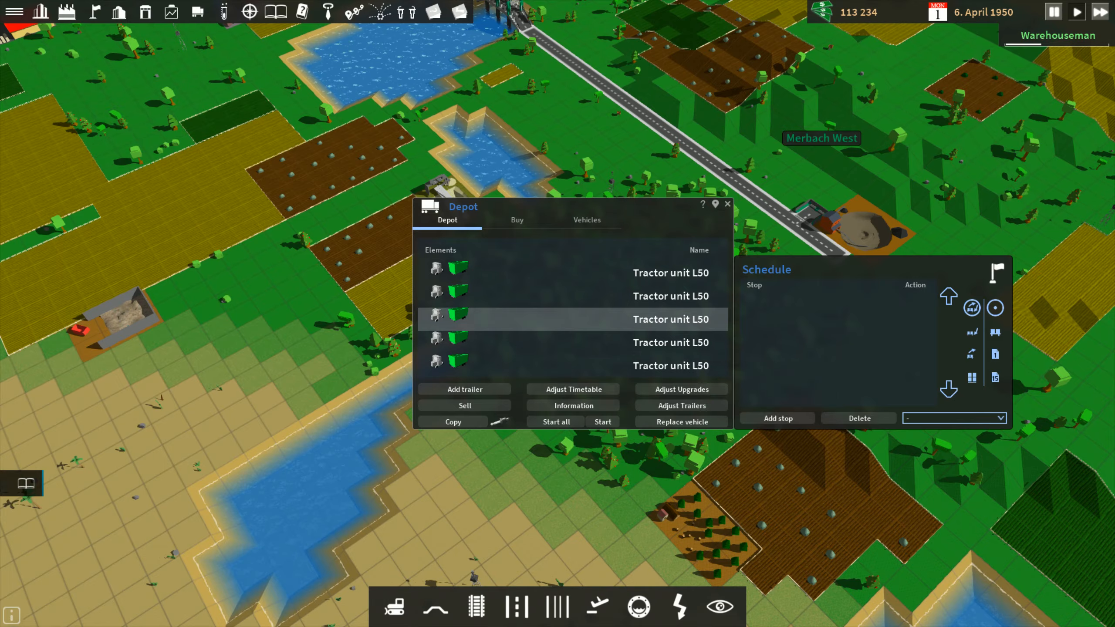
click(776, 418)
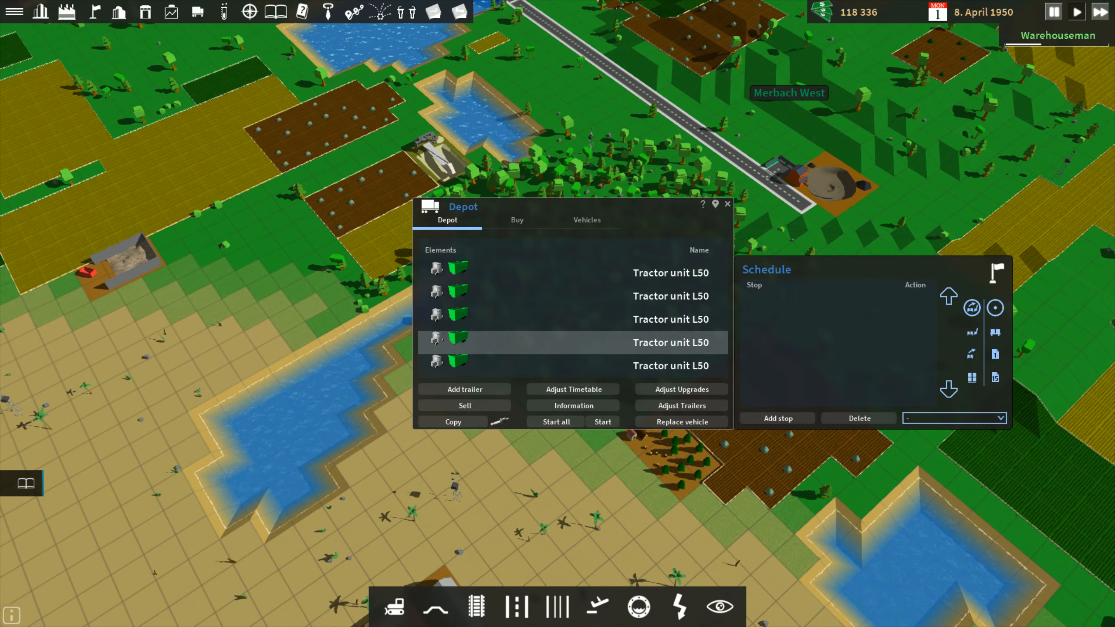
click(776, 418)
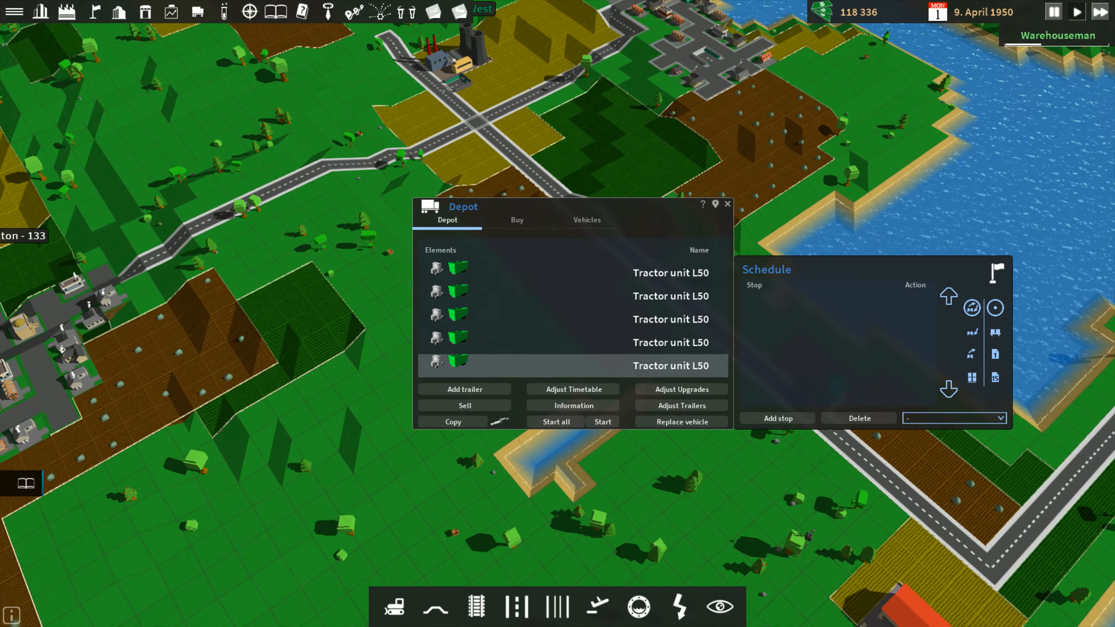
Step: Select the taxi depot on the map to show the Depot window with Taxi 1950
click(776, 418)
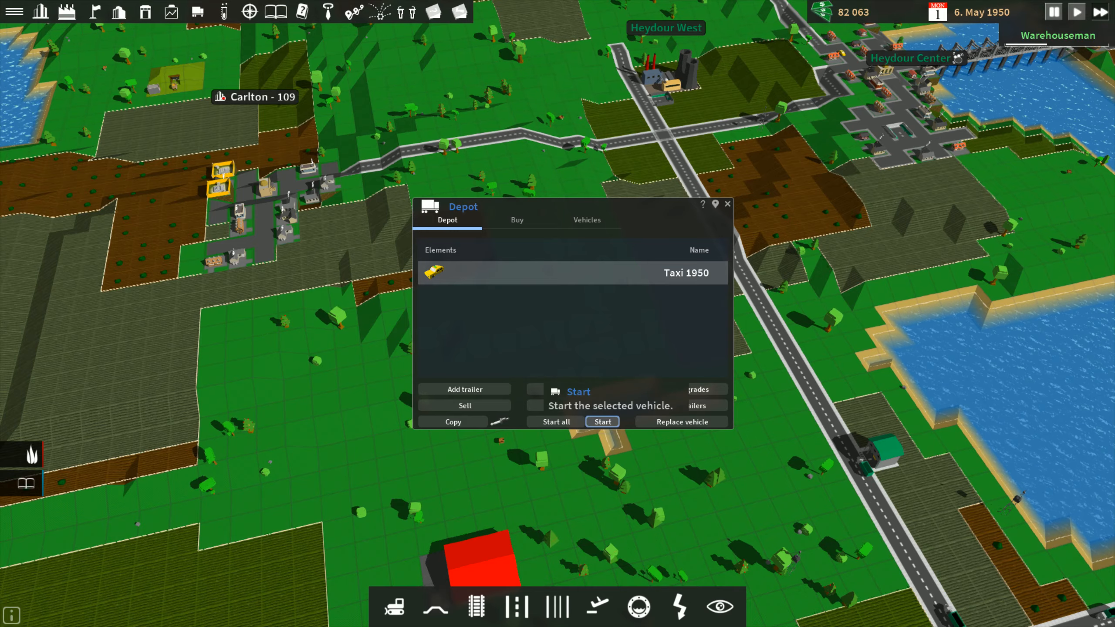
Step: Start the Taxi 1950 running, emptying the depot, and bring up Levington's city information
click(601, 421)
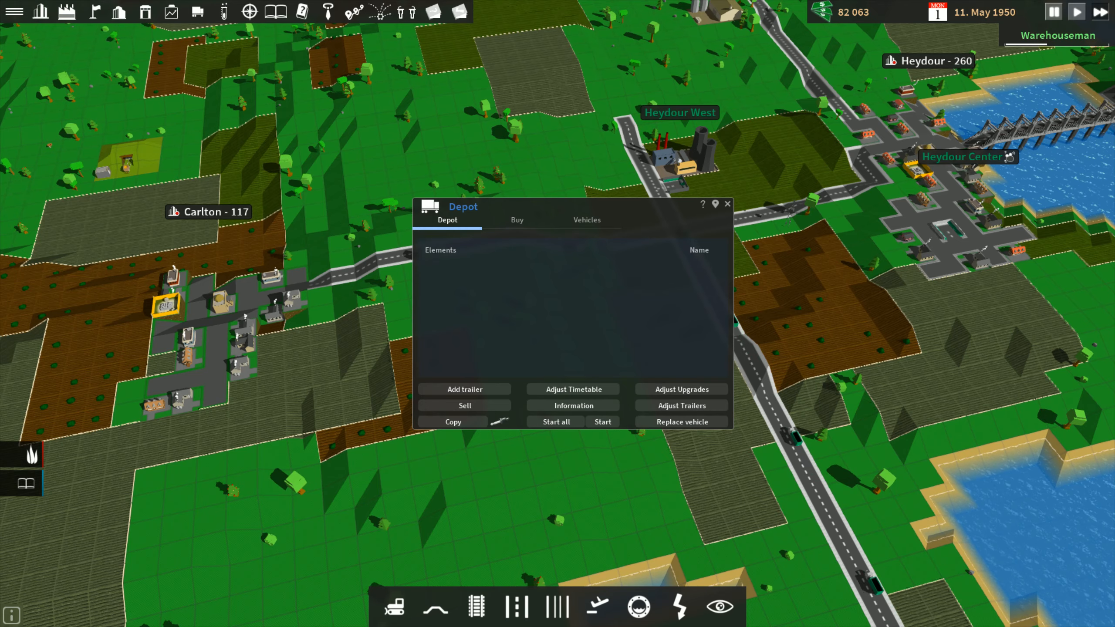
click(726, 204)
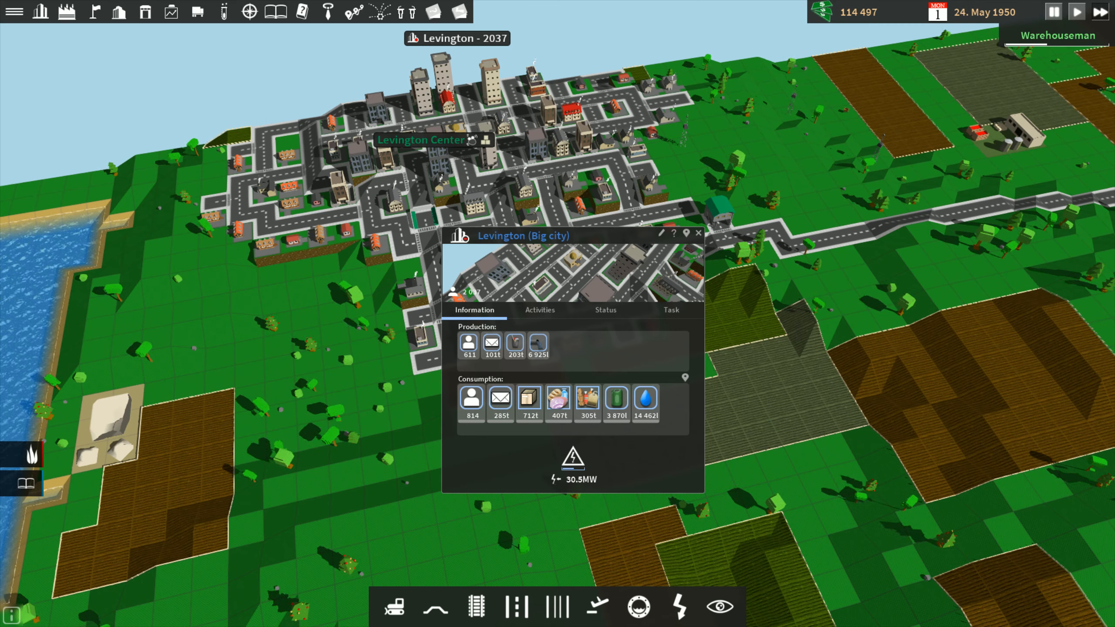
mouse_move(500, 397)
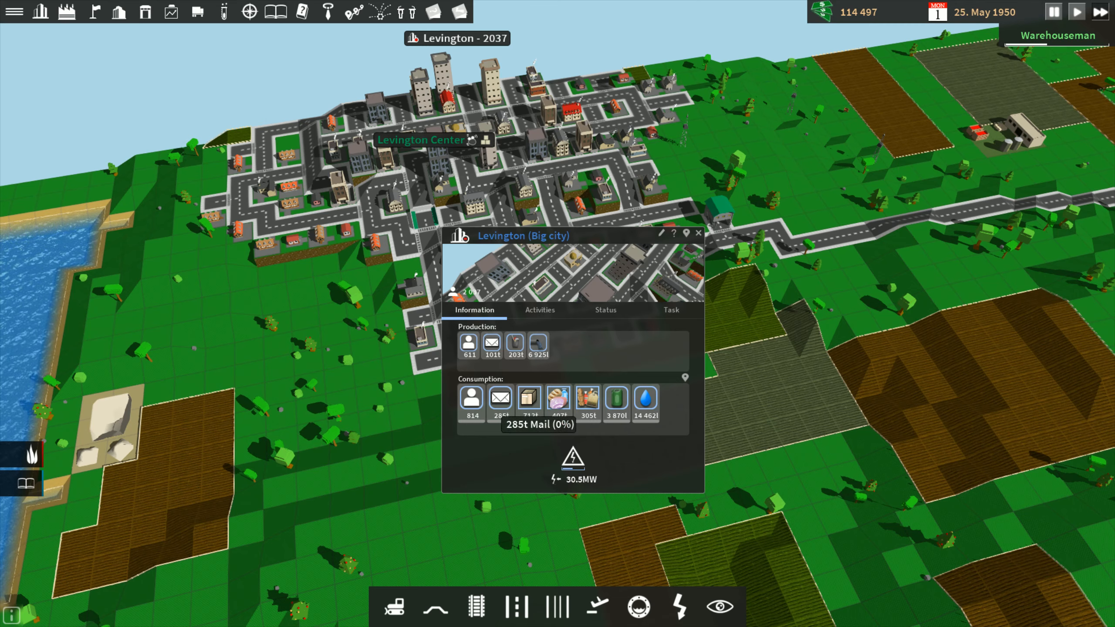
mouse_move(529, 398)
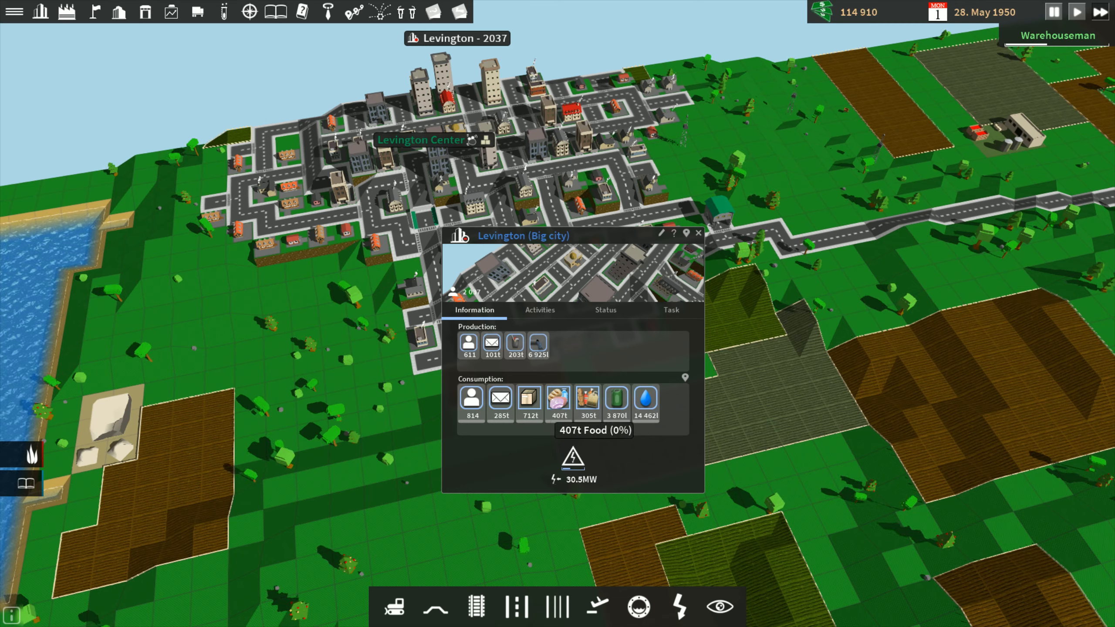
mouse_move(644, 399)
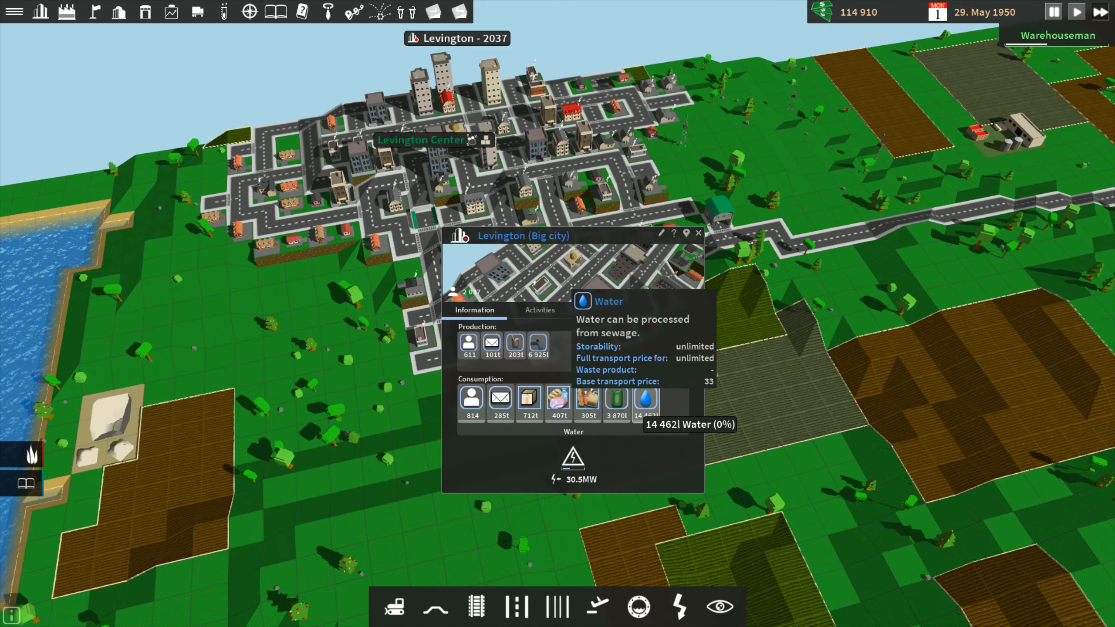